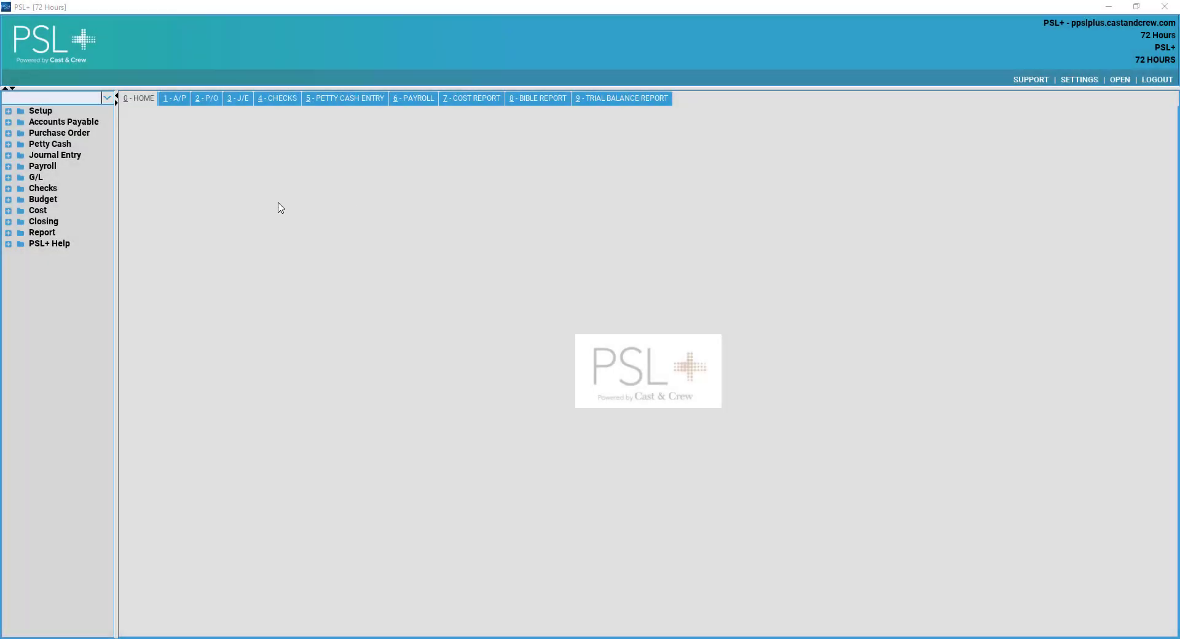
pyautogui.moveTo(154, 166)
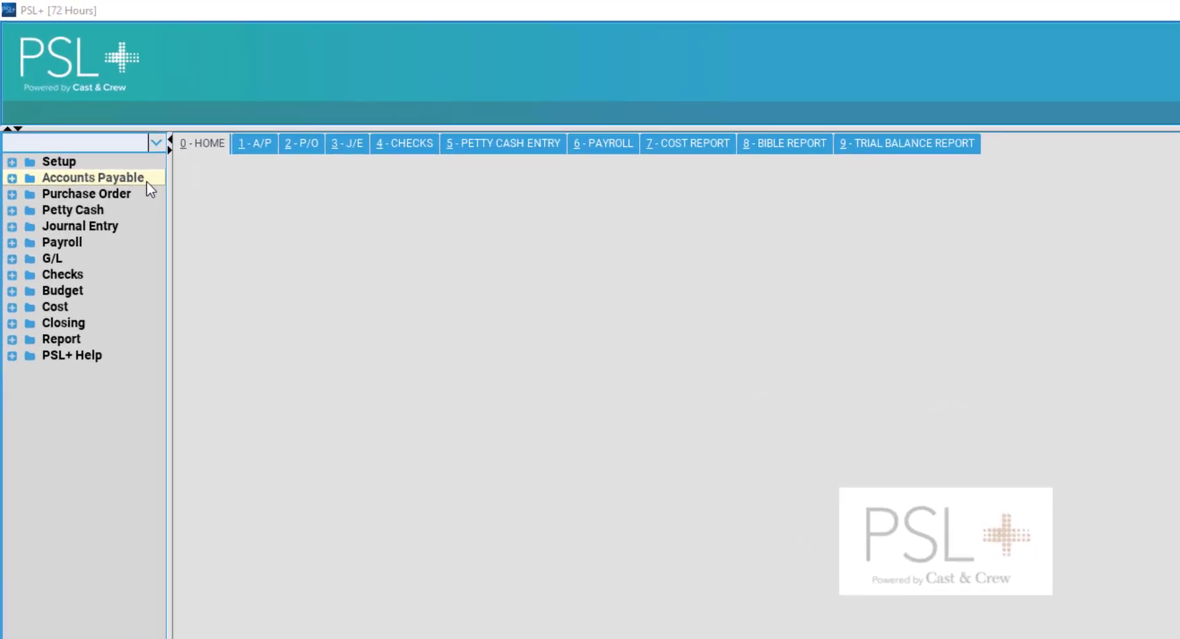
# Expand Accounts Payable in the tree and open A/P Transaction Entry (apte)
pyautogui.click(12, 178)
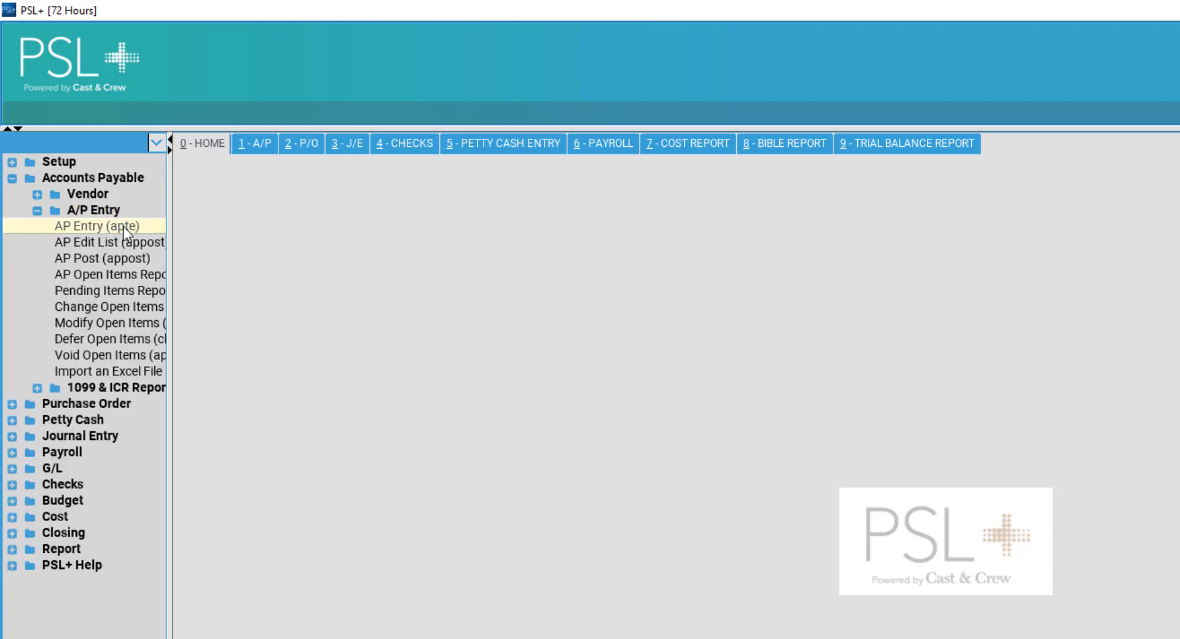
pyautogui.click(88, 226)
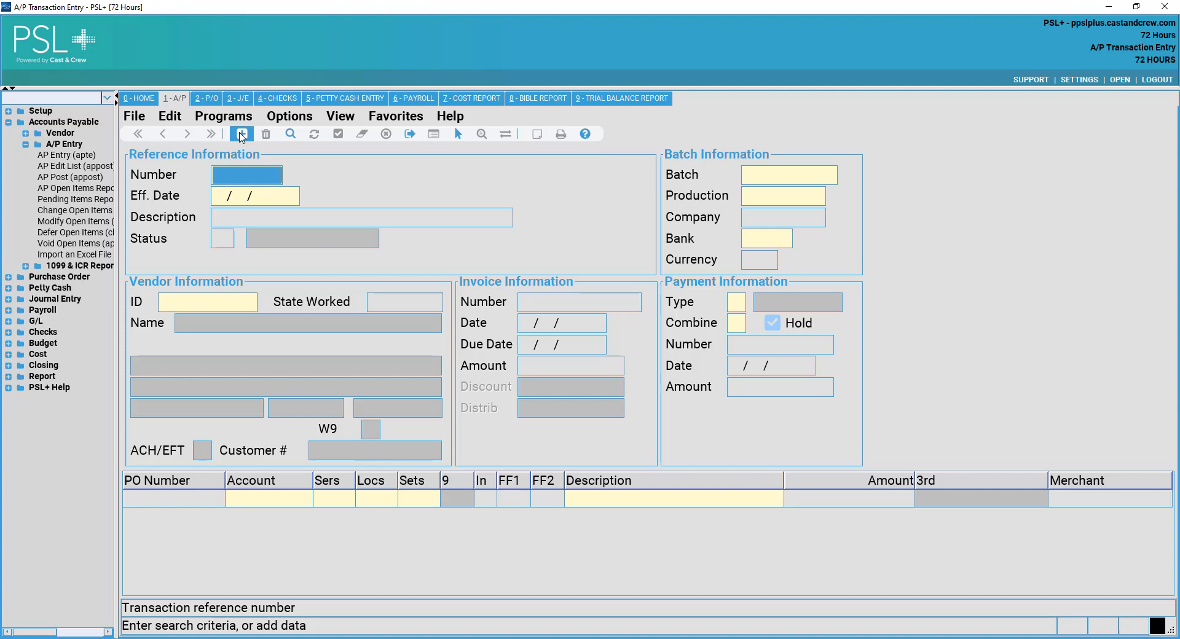
pyautogui.moveTo(242, 134)
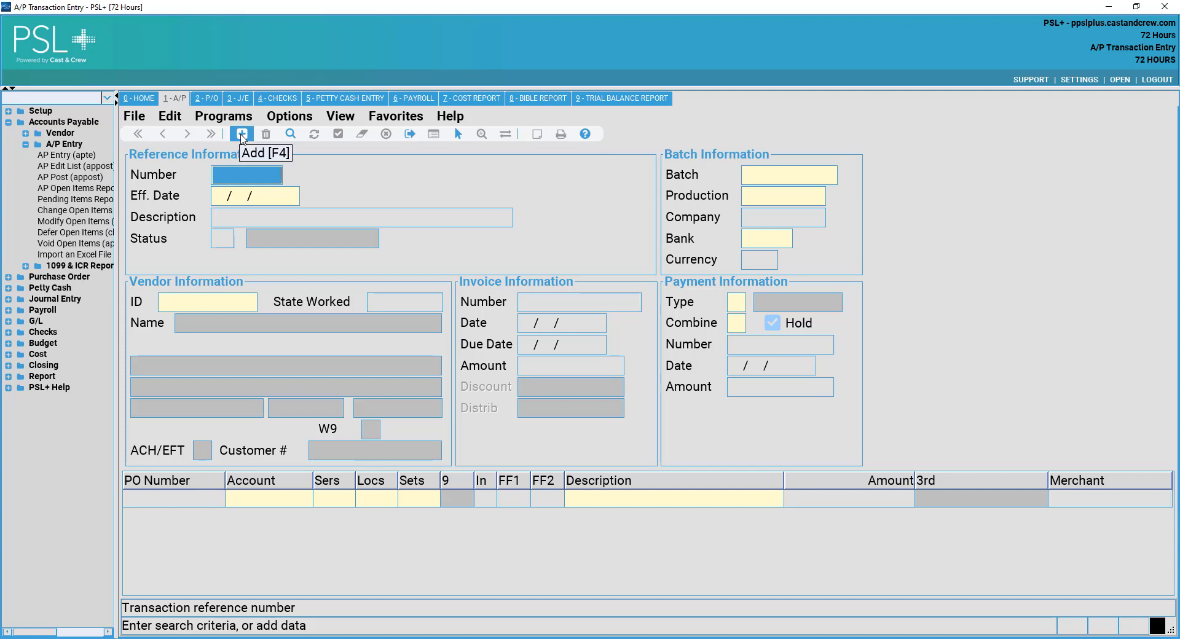
# Add transaction 182, keeping the default effective date 03/07/2022
pyautogui.click(241, 134)
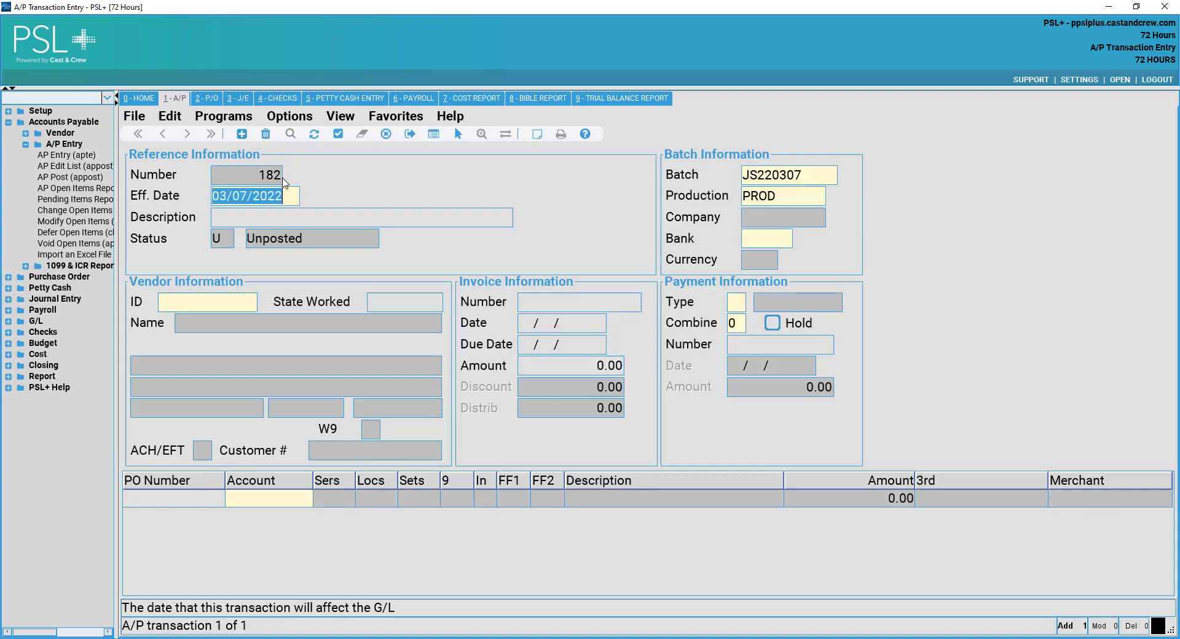
pyautogui.moveTo(267, 175)
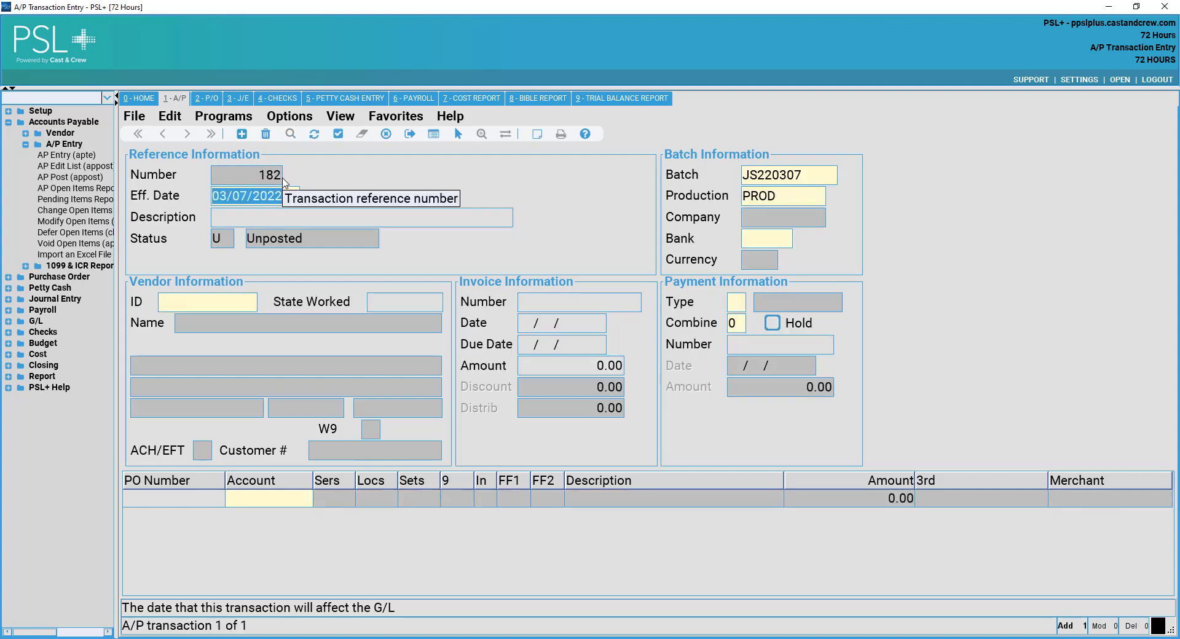
pyautogui.moveTo(298, 195)
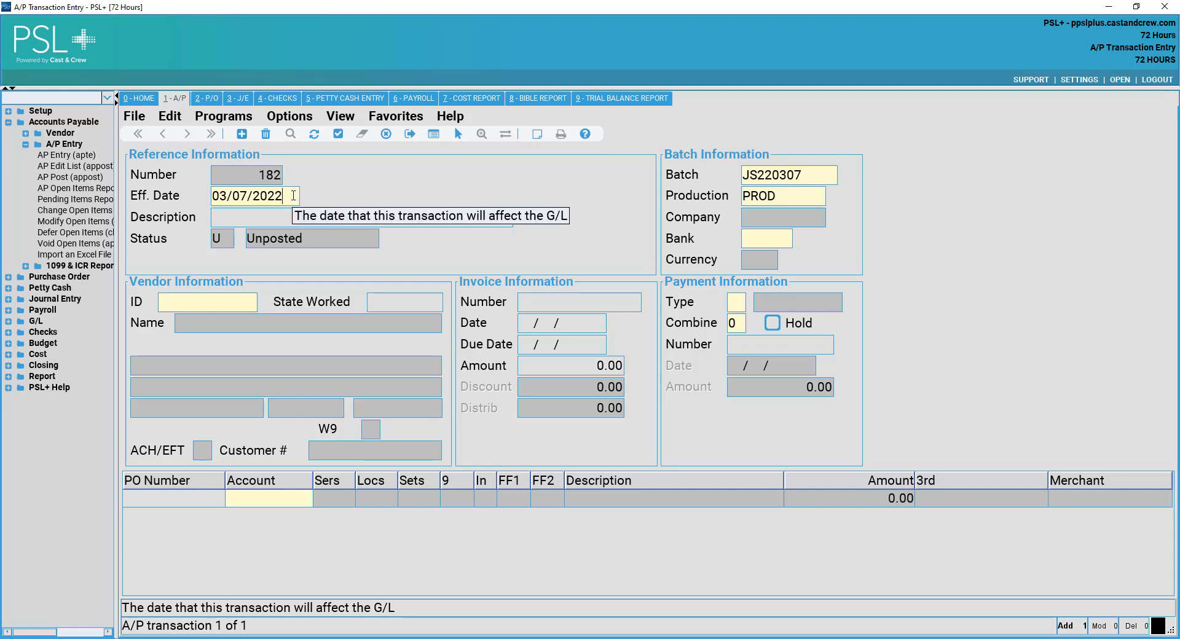
pyautogui.click(361, 217)
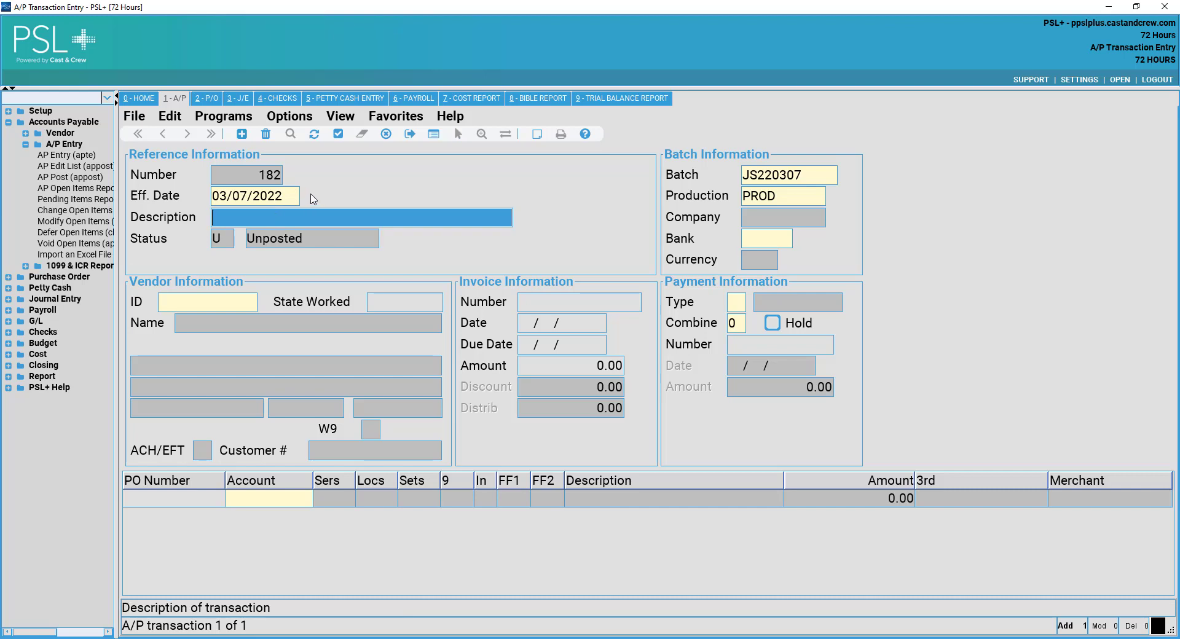
# Enter description CUBE CAR RENTAL and move past the production and bank code fields
pyautogui.write('CUBE CAR RENTAL')
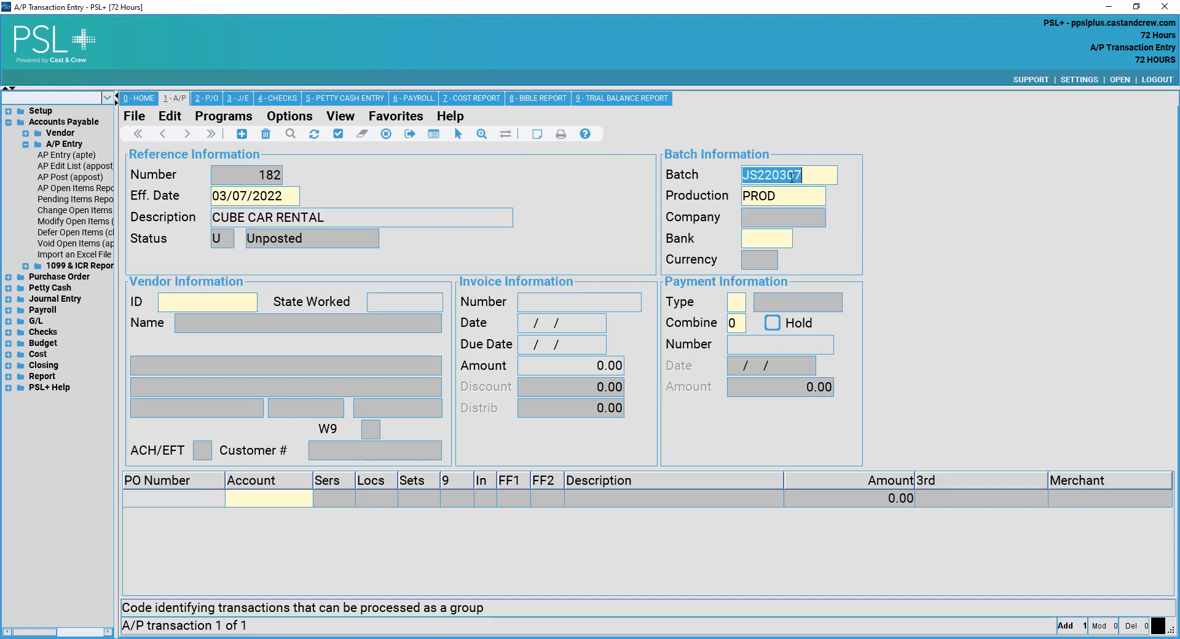
pyautogui.moveTo(782, 195)
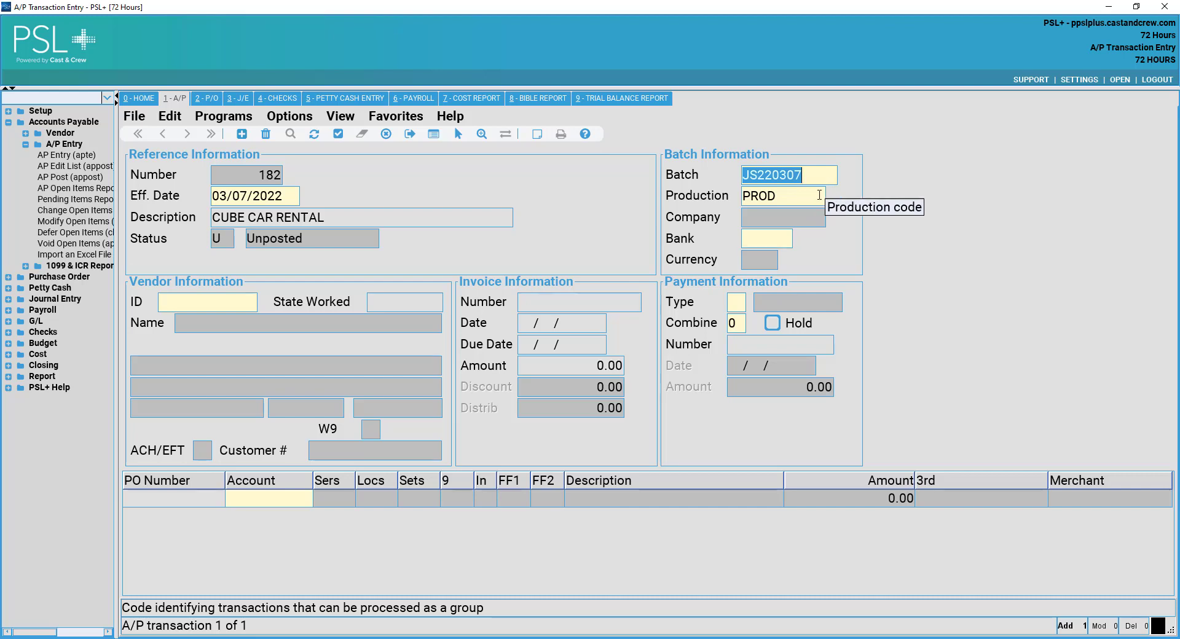
pyautogui.click(781, 196)
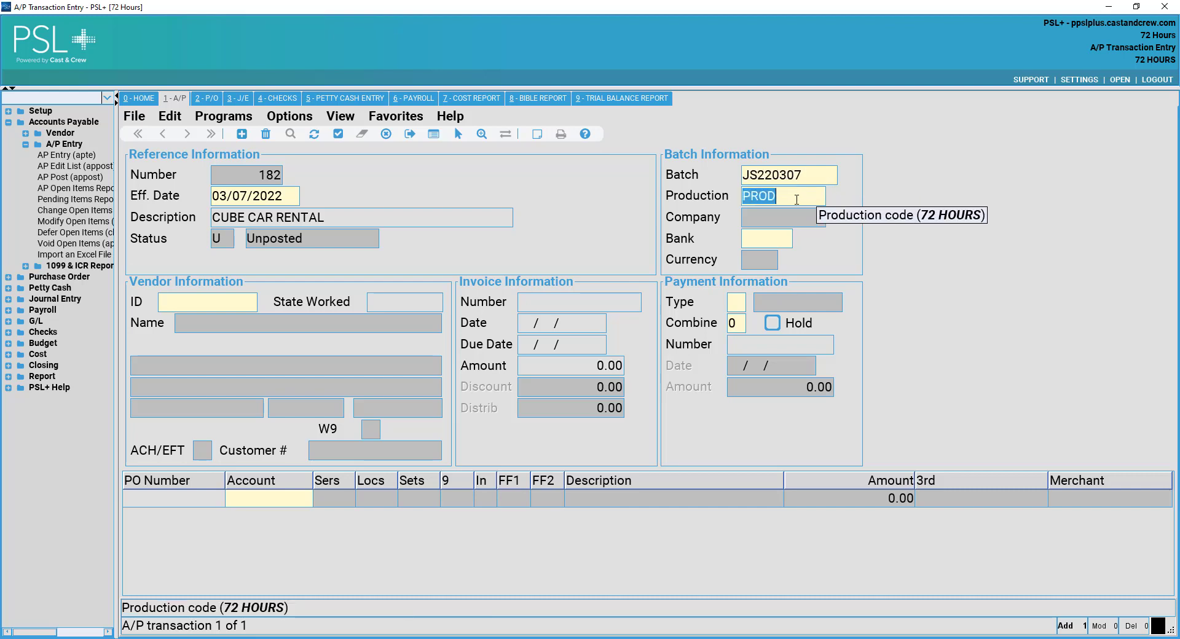
pyautogui.click(767, 239)
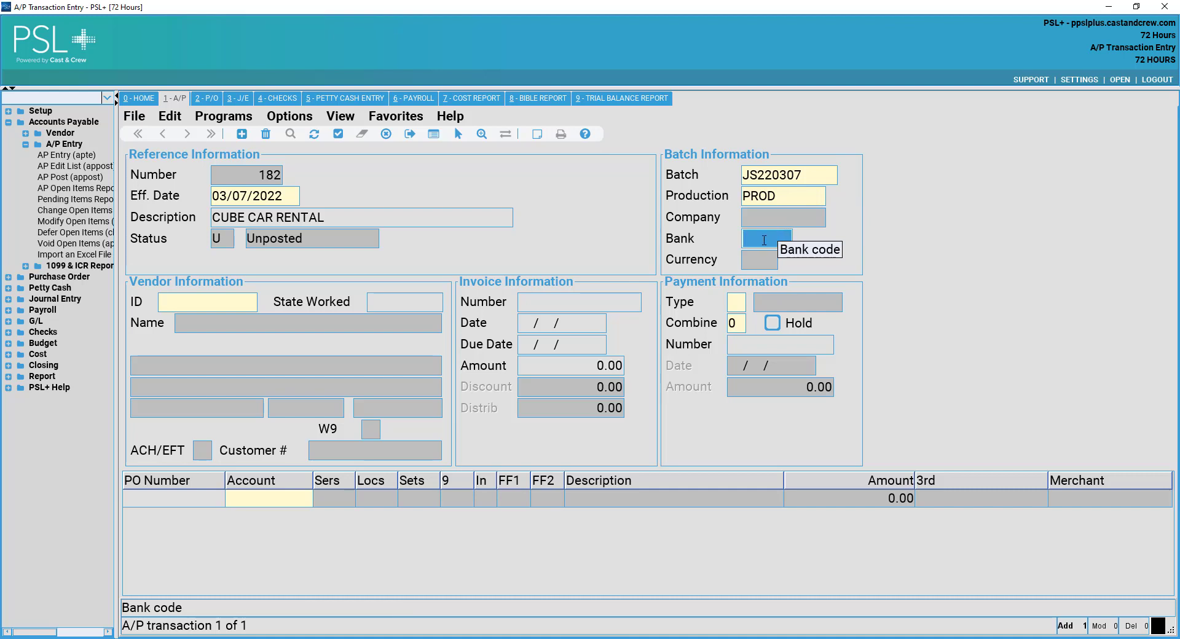
pyautogui.click(766, 238)
pyautogui.write('CNB')
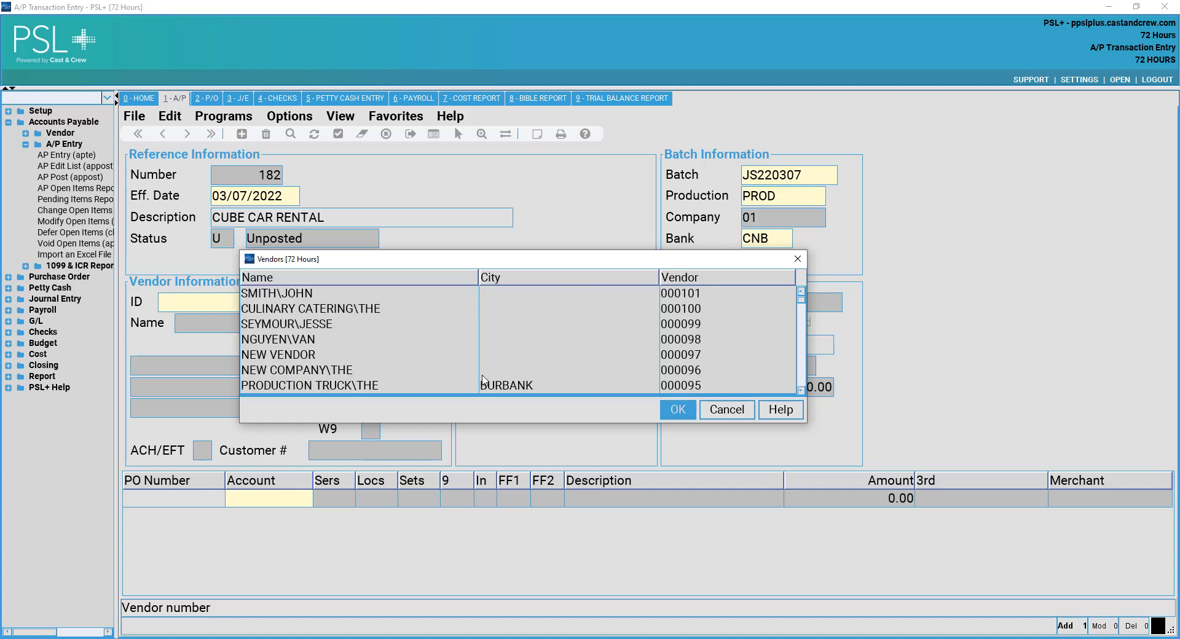
# Choose vendor NEW COMPANY\THE (000096) from the vendor list, then move to invoice number
pyautogui.click(297, 369)
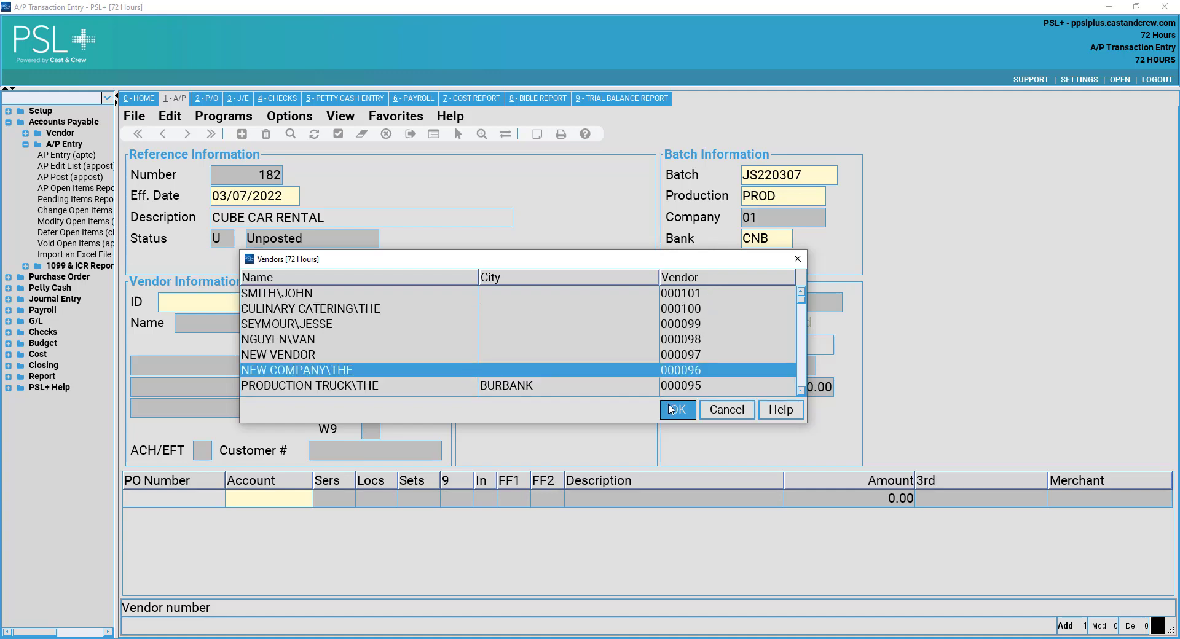
pyautogui.click(676, 409)
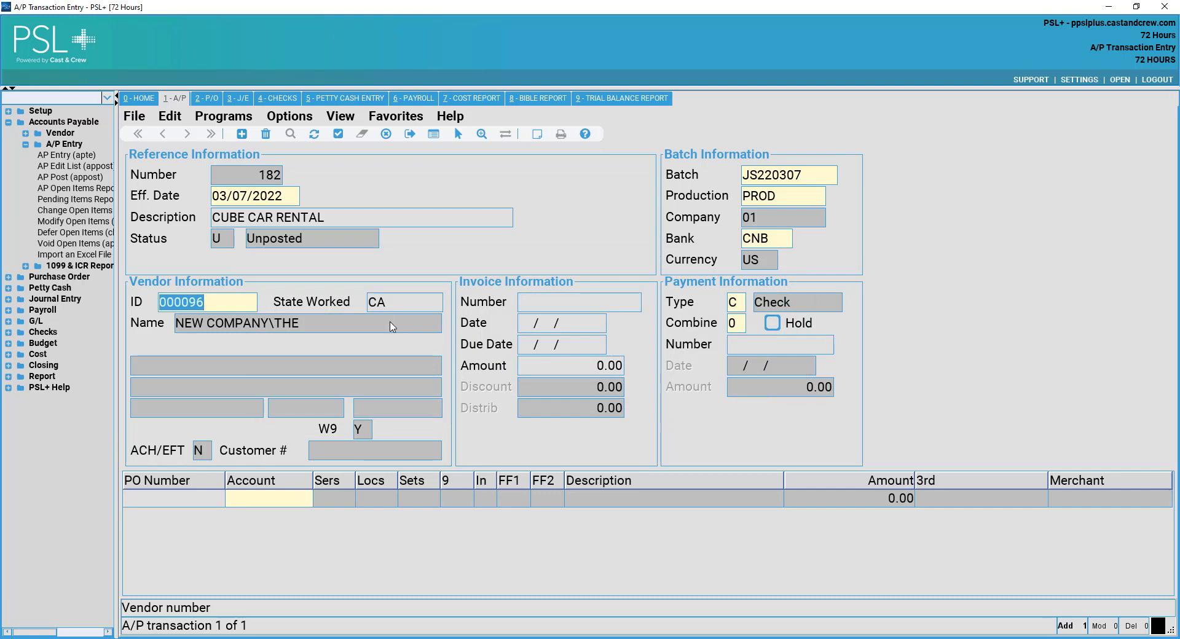
pyautogui.click(402, 302)
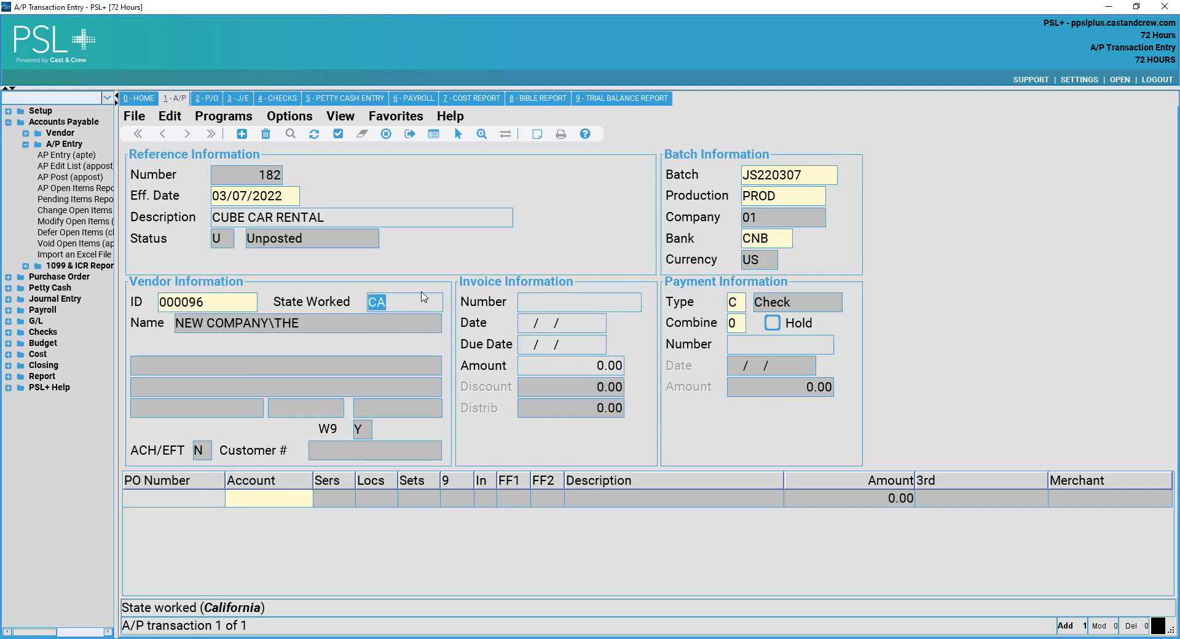
pyautogui.click(579, 302)
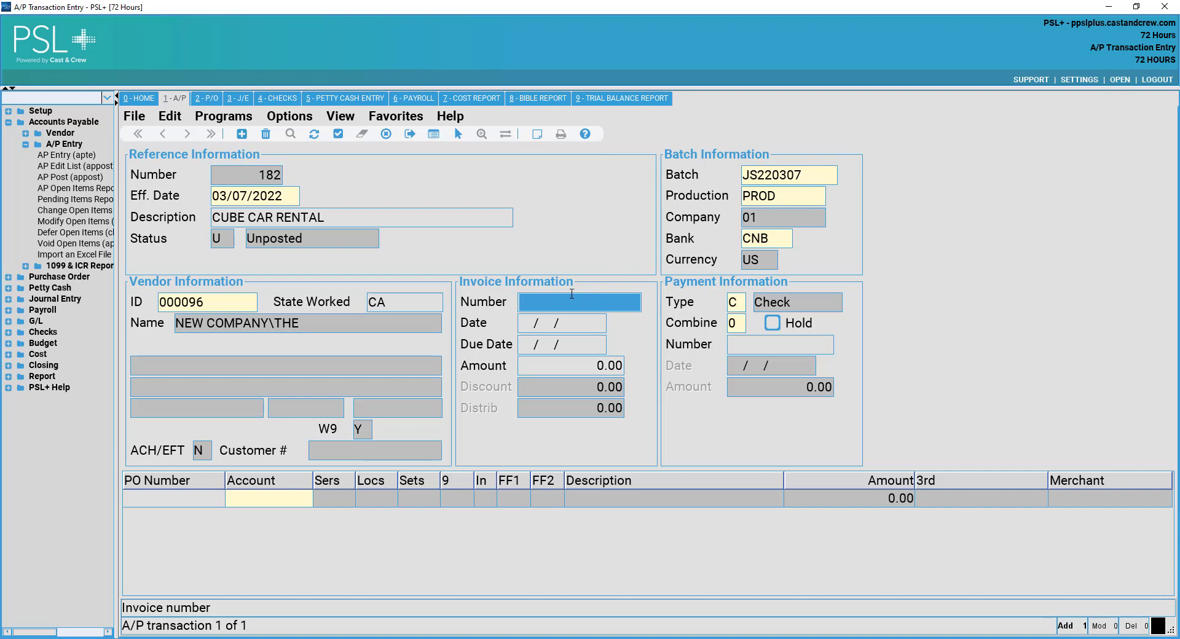
# Enter invoice number NC20092 and start typing the 03/07/2022 invoice date
pyautogui.write('NC20')
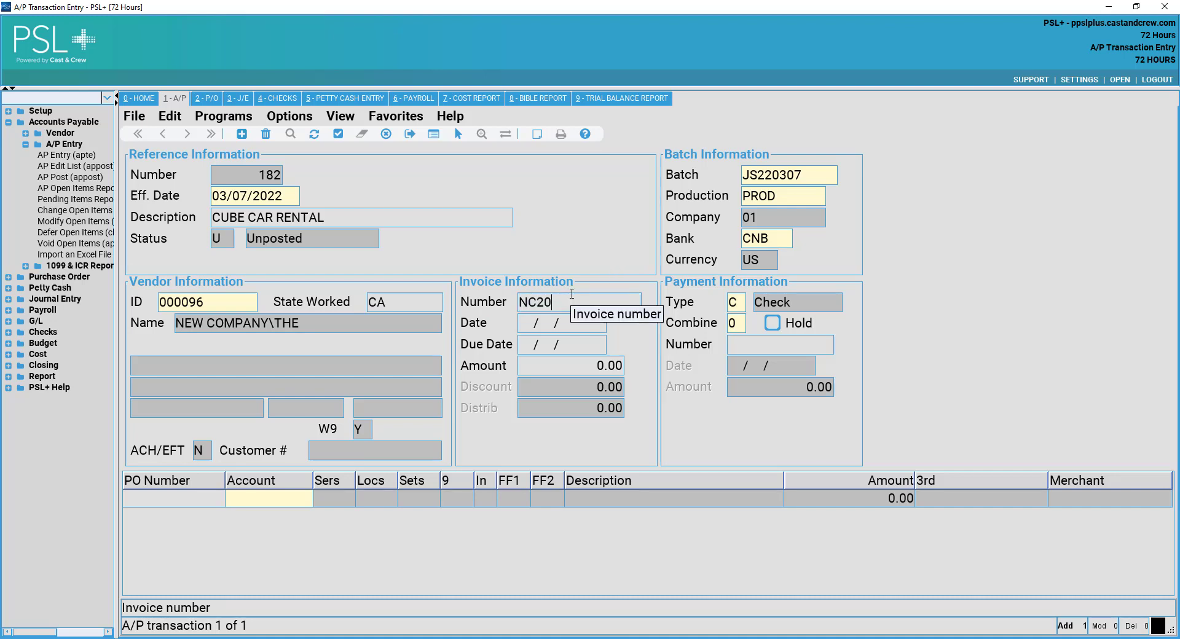
pyautogui.write('92')
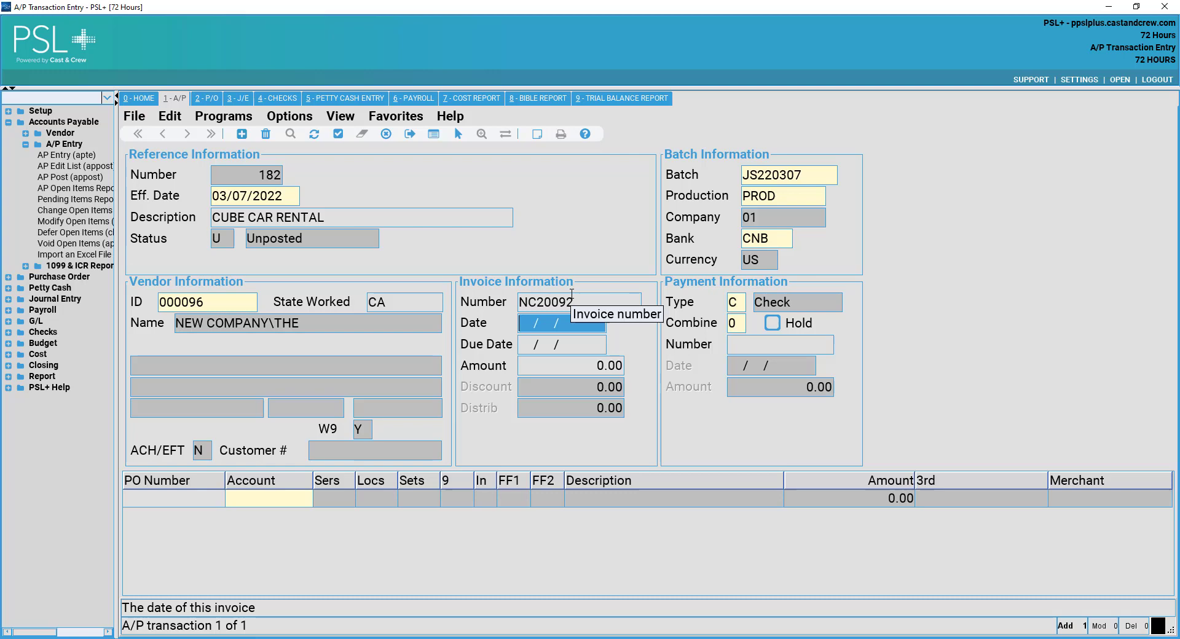
pyautogui.write('03/  /')
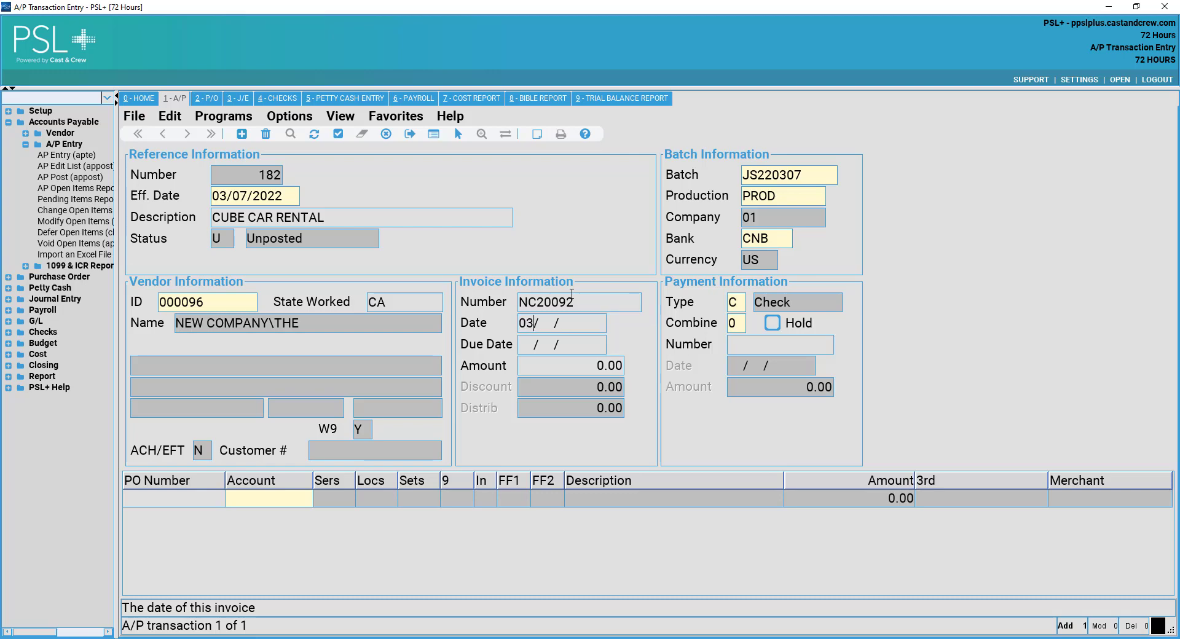
pyautogui.write('07/2022')
pyautogui.click(571, 365)
pyautogui.write('1,000')
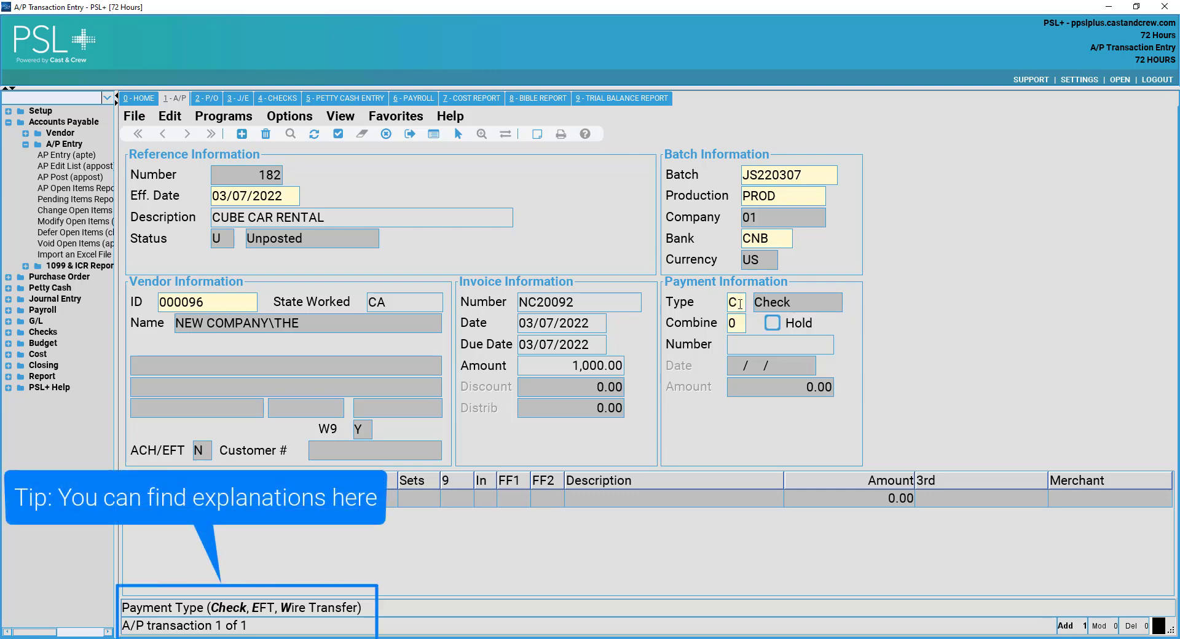
# Set the payment Combine field to 0 so the invoice stays uncombined
pyautogui.write('W')
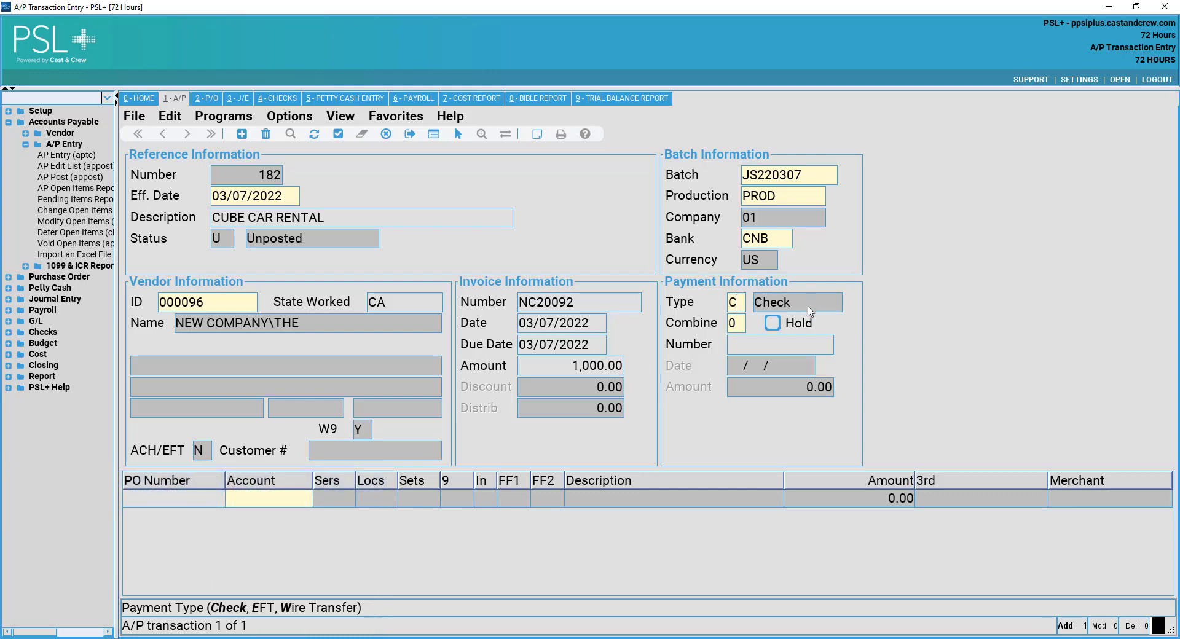
pyautogui.click(735, 323)
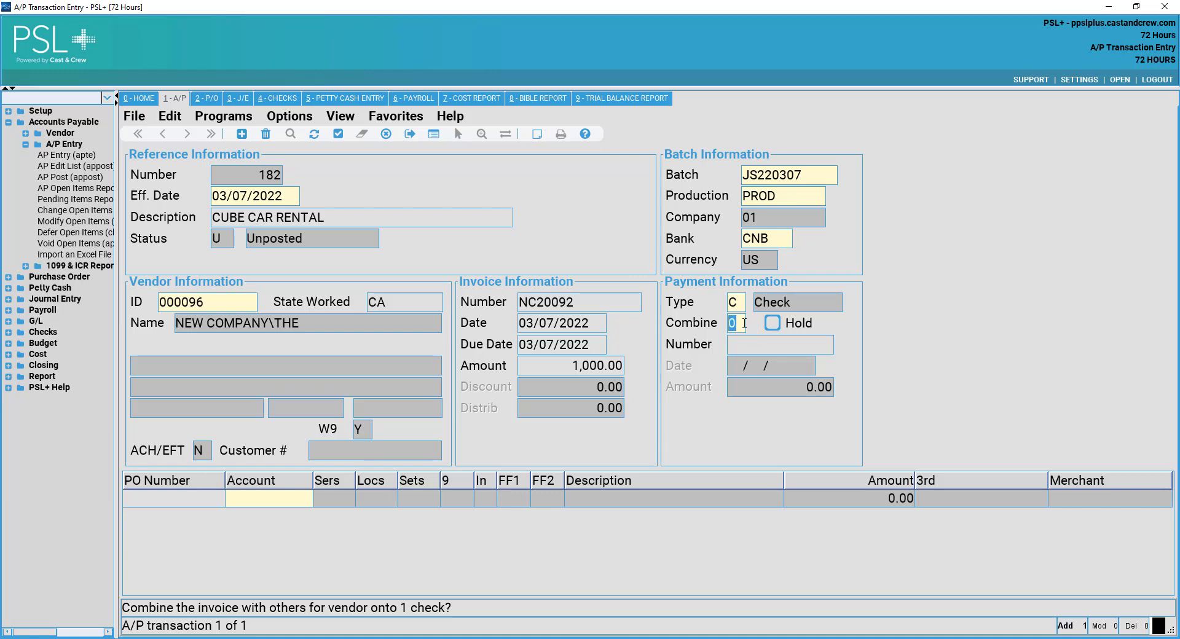
pyautogui.moveTo(748, 325)
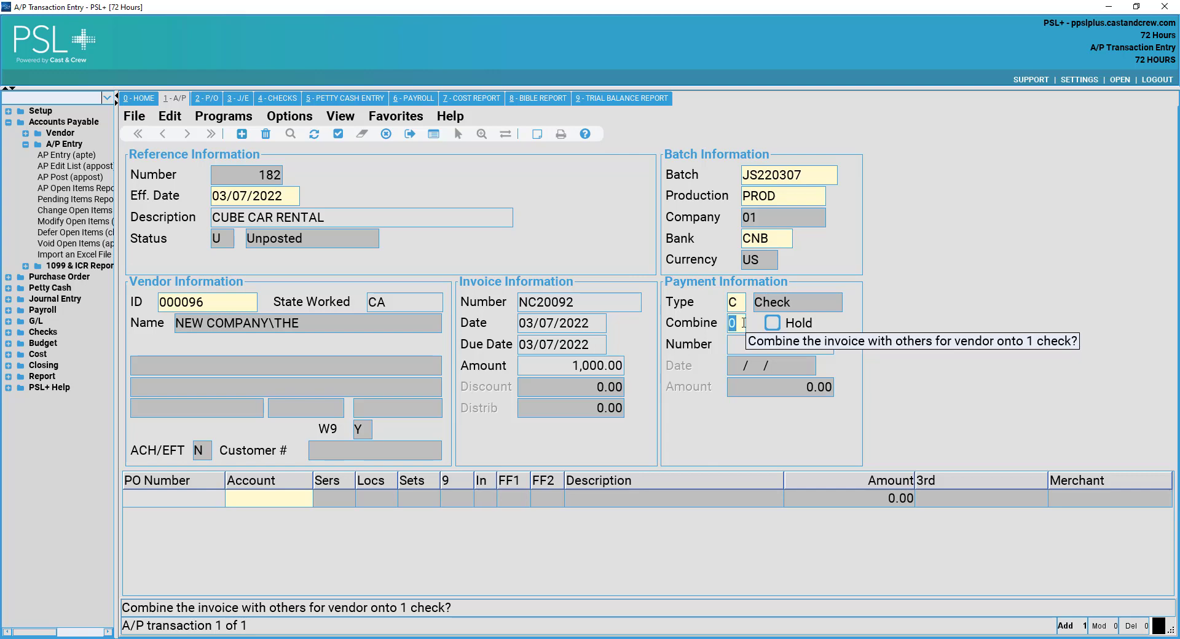
pyautogui.write('1')
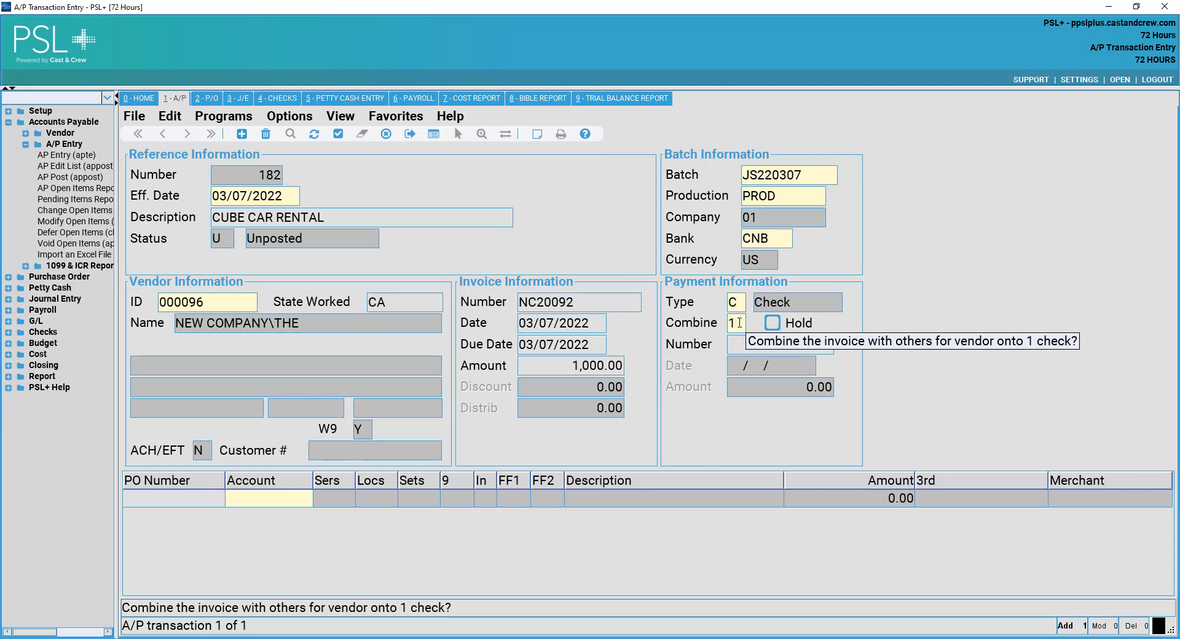
pyautogui.write('0')
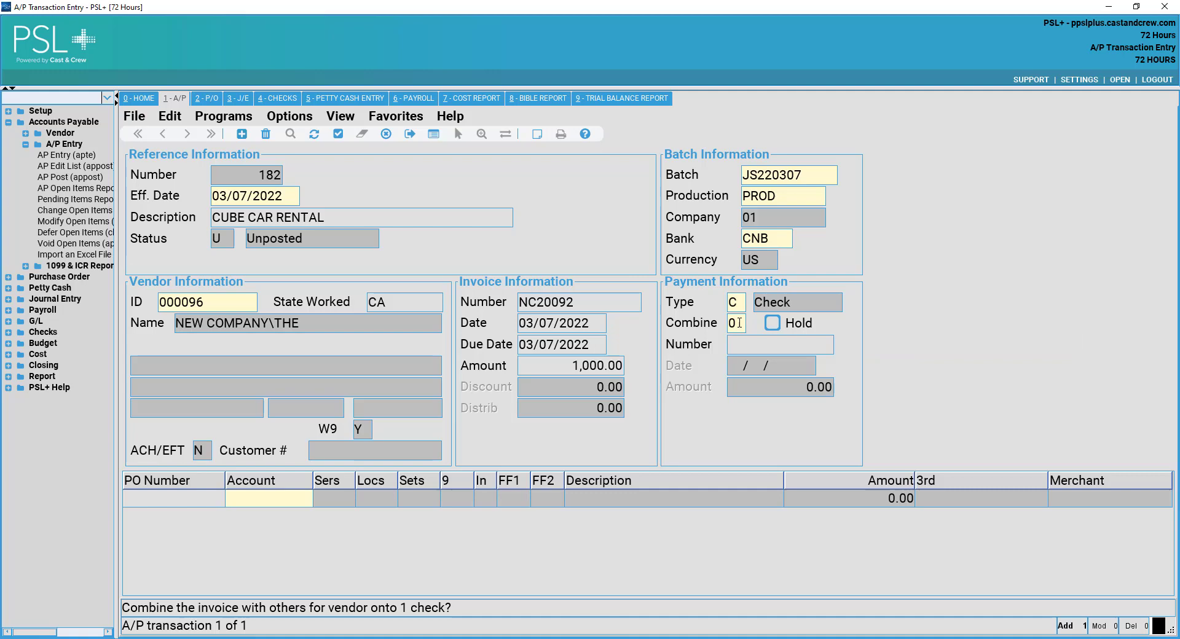
pyautogui.moveTo(771, 323)
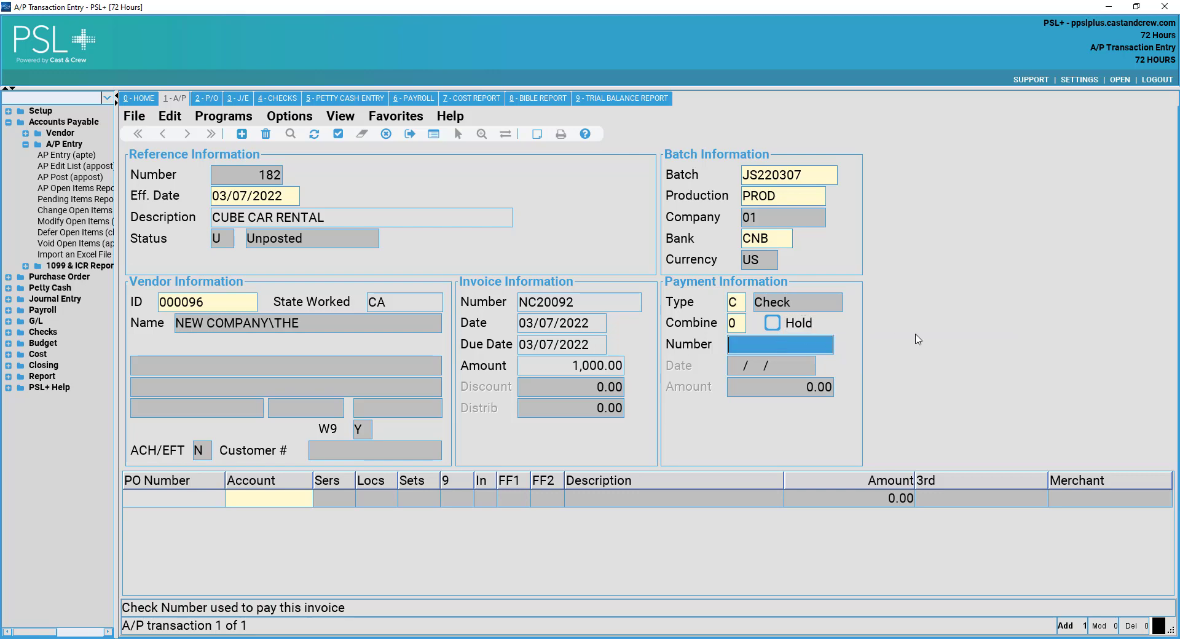
pyautogui.moveTo(845, 338)
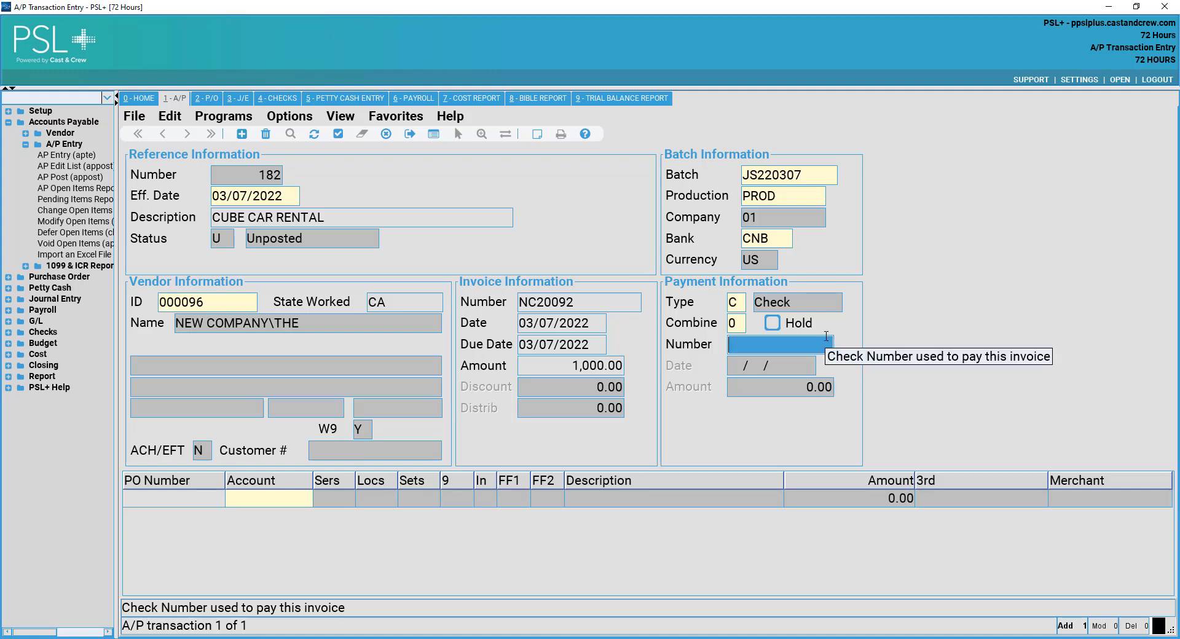
# Enter check number 000016, keep the 03/07/2022 check date, and enter the distribution grid
pyautogui.write('000016')
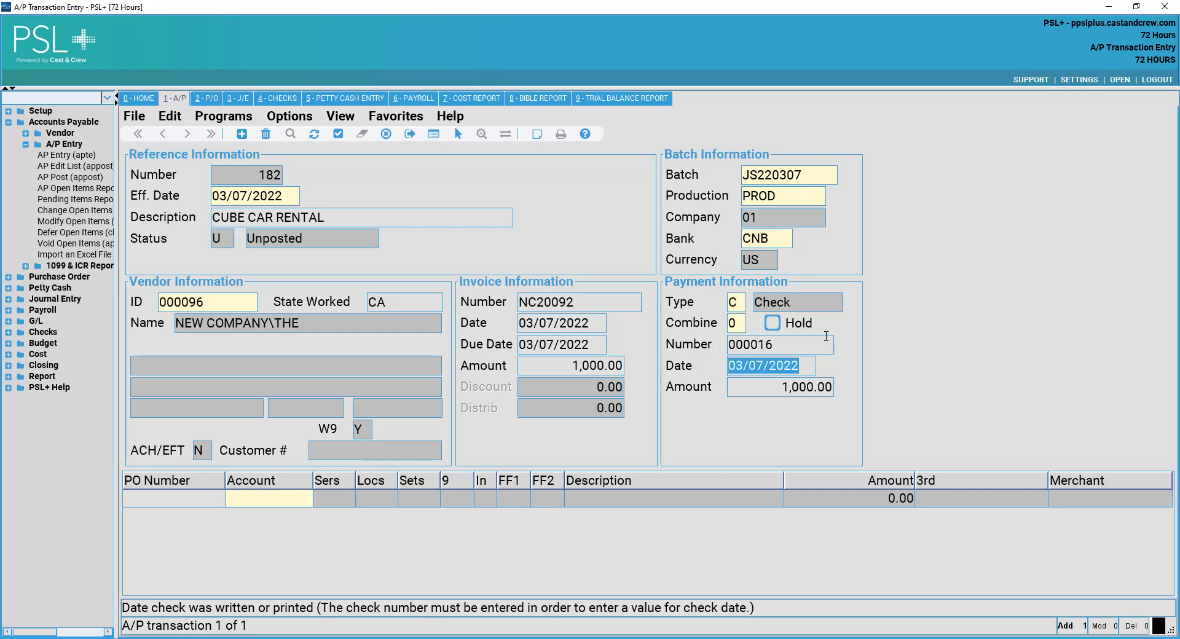
pyautogui.moveTo(849, 320)
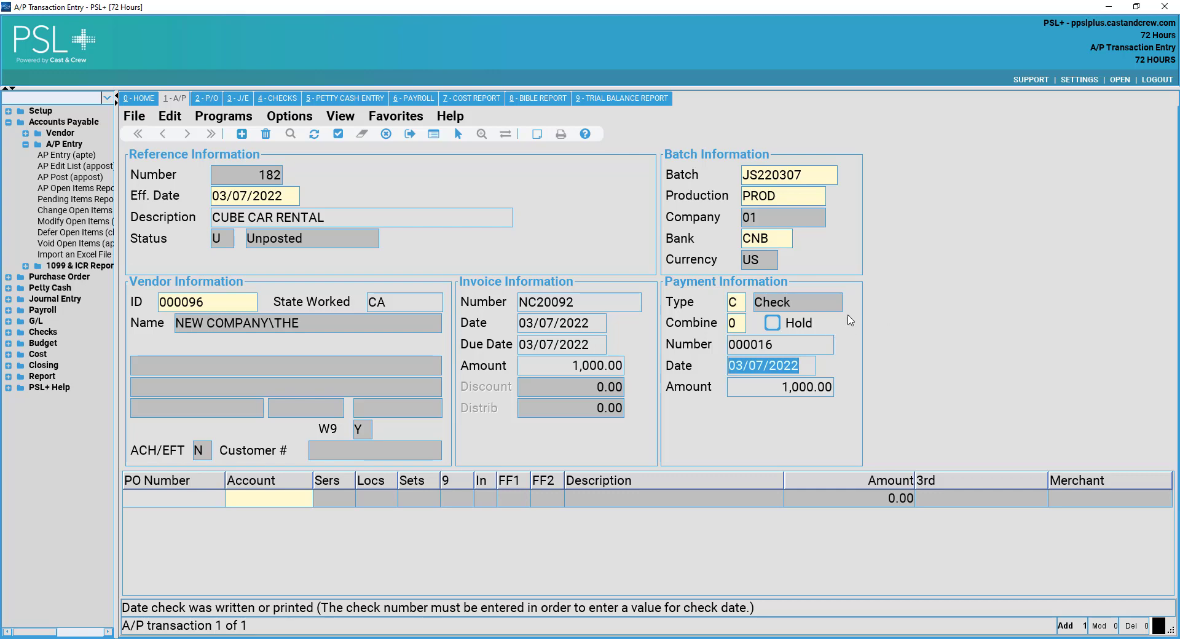
pyautogui.click(780, 345)
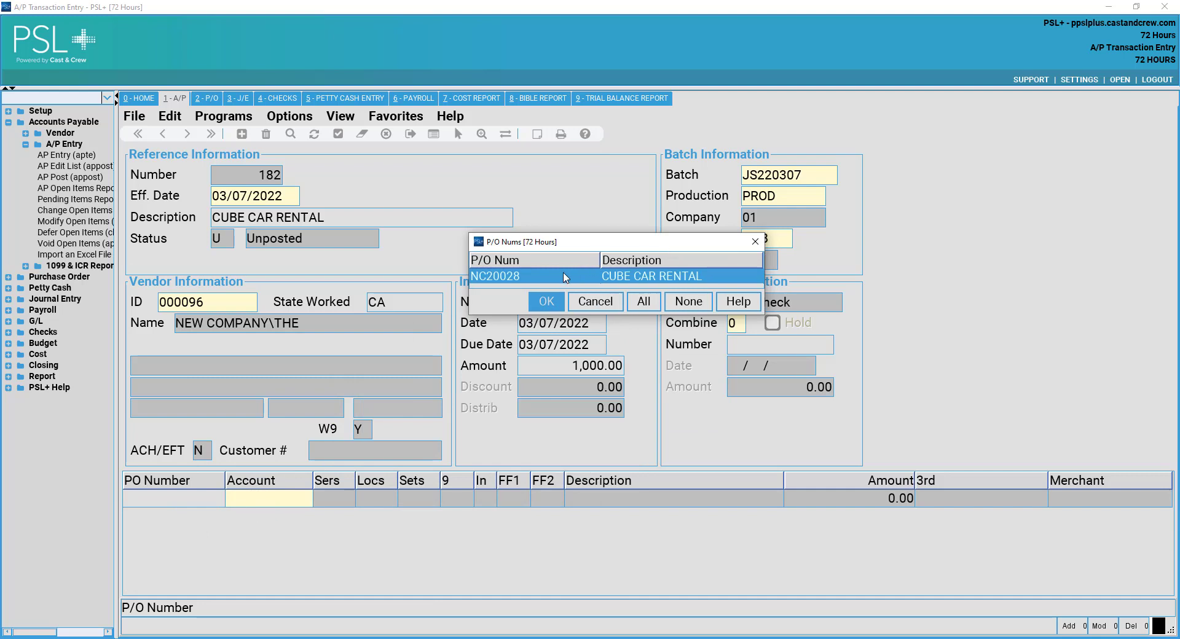
pyautogui.moveTo(420, 322)
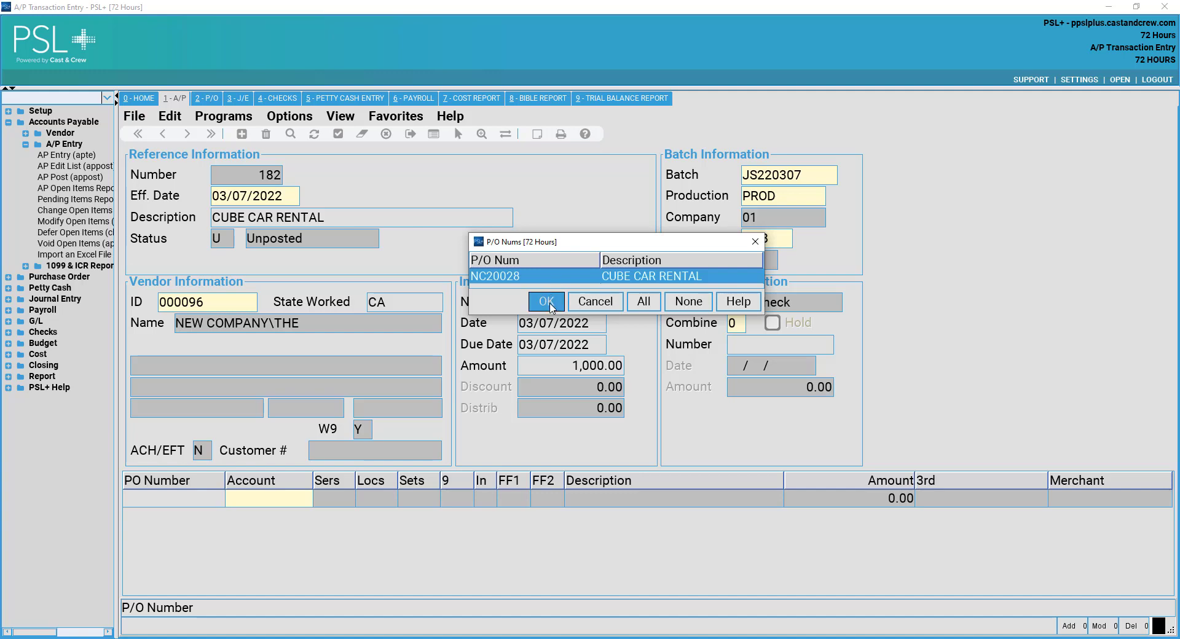
# Pick purchase order NC20028 (CUBE CAR RENTAL) as the distribution source
pyautogui.click(547, 301)
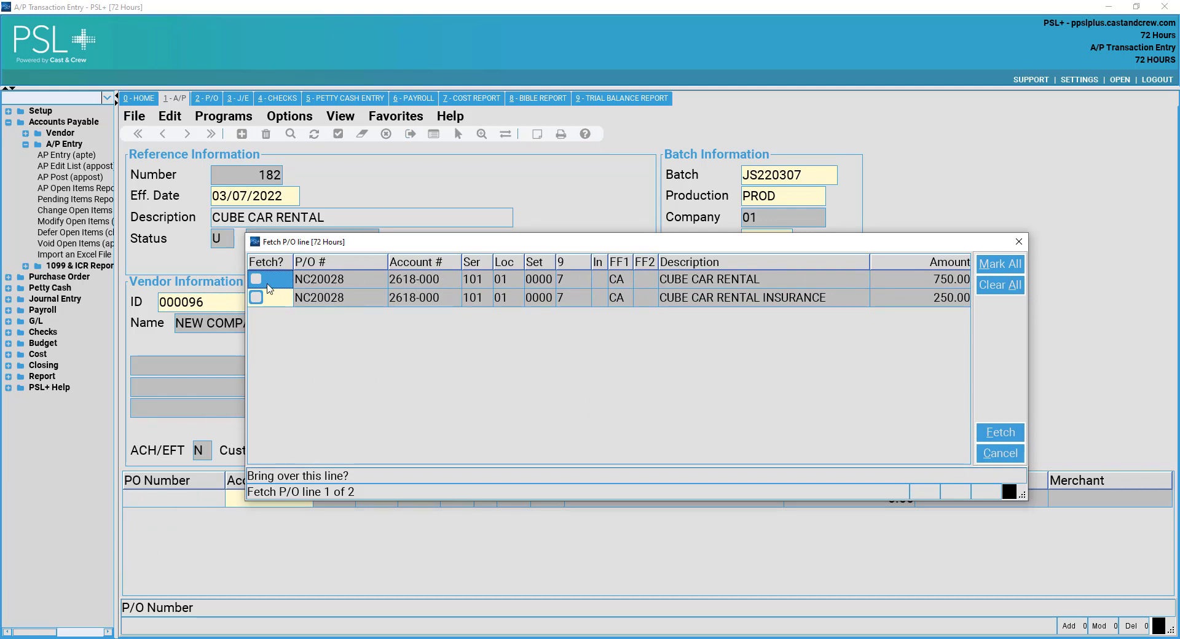
pyautogui.moveTo(260, 285)
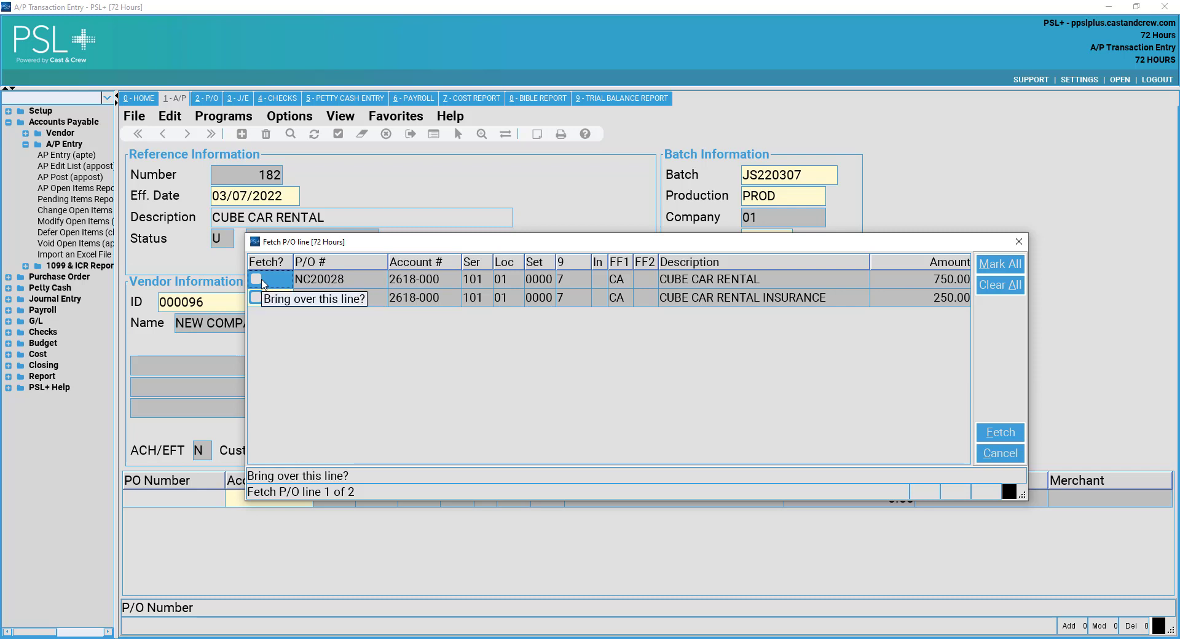
# Fetch both NC20028 lines: rental 750.00 and insurance 250.00
pyautogui.click(256, 278)
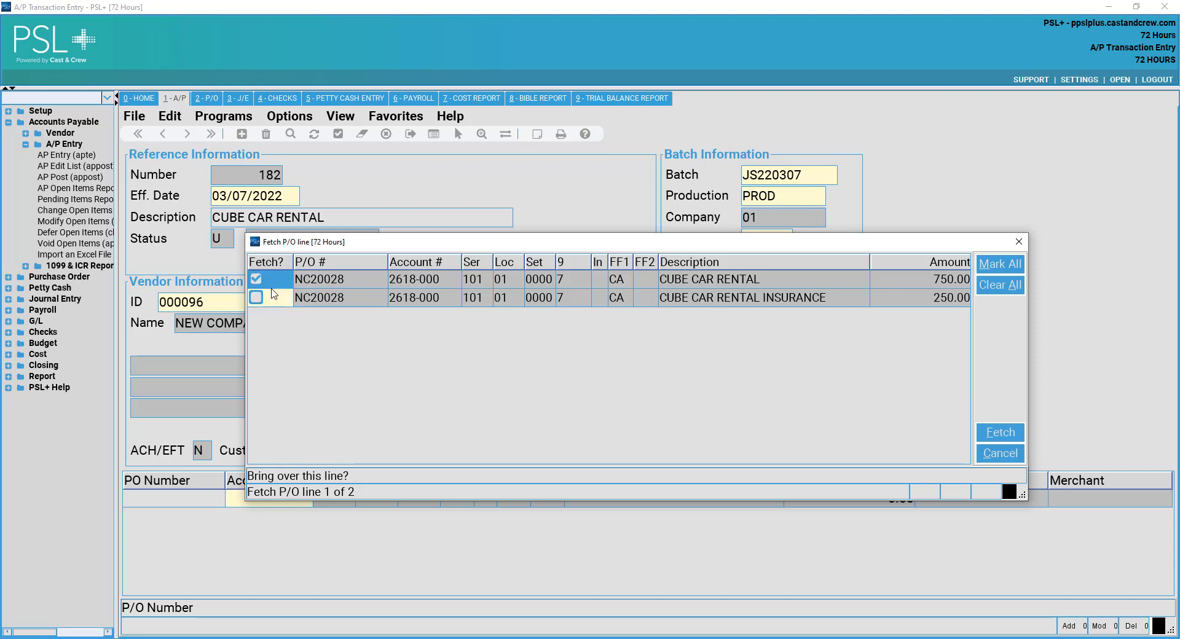
pyautogui.click(255, 296)
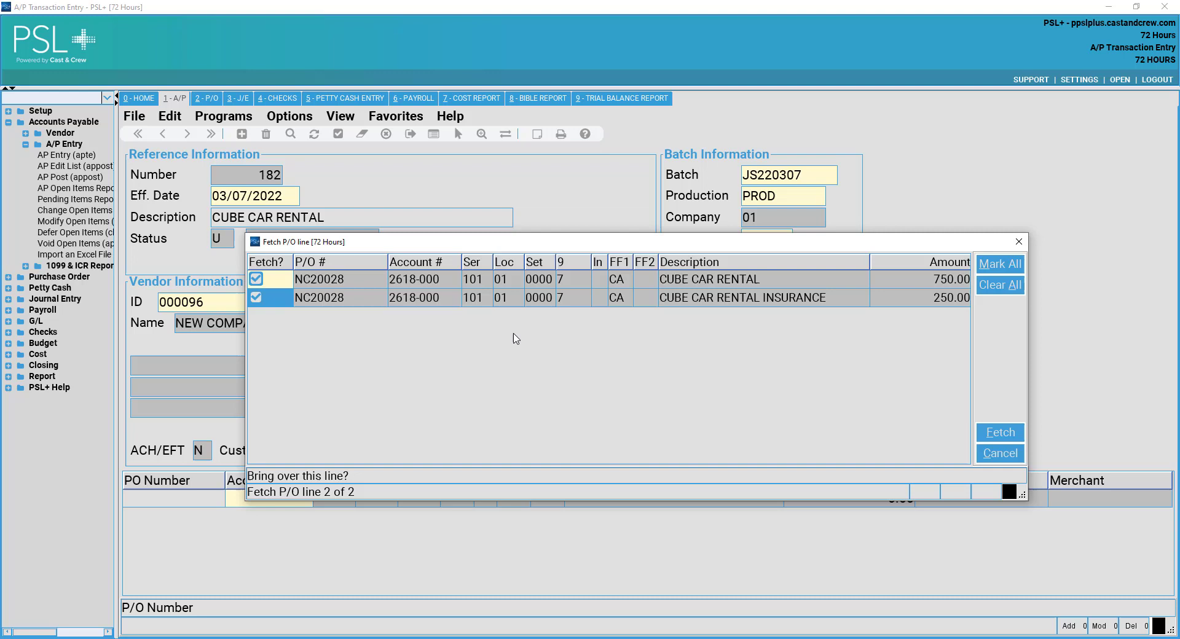
pyautogui.moveTo(593, 354)
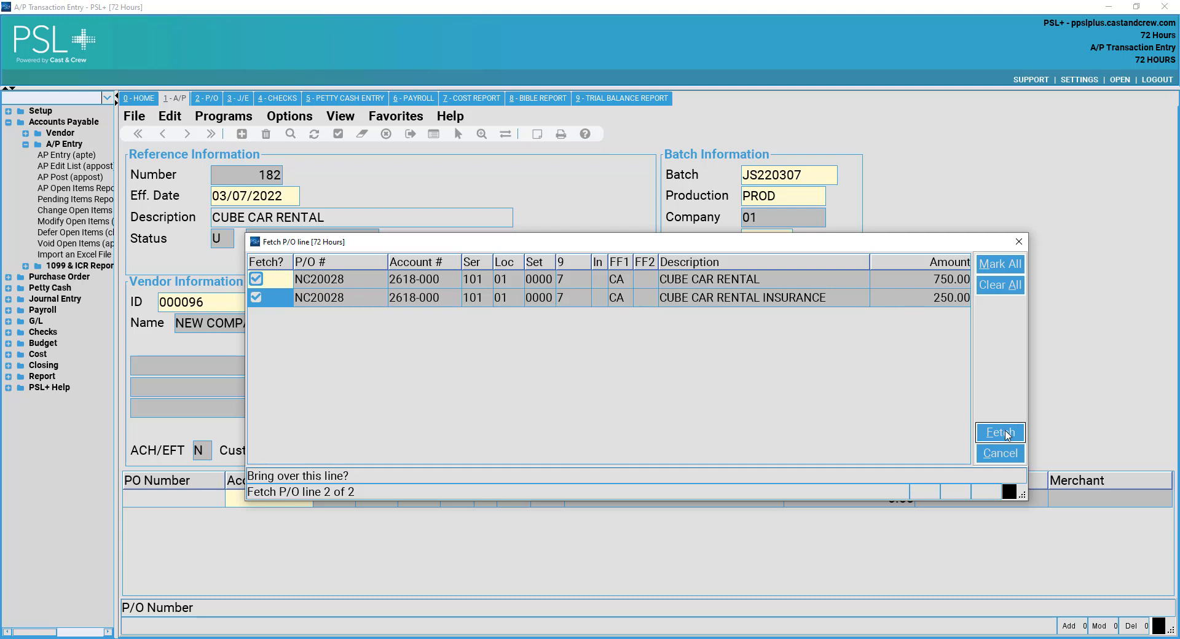
pyautogui.click(256, 298)
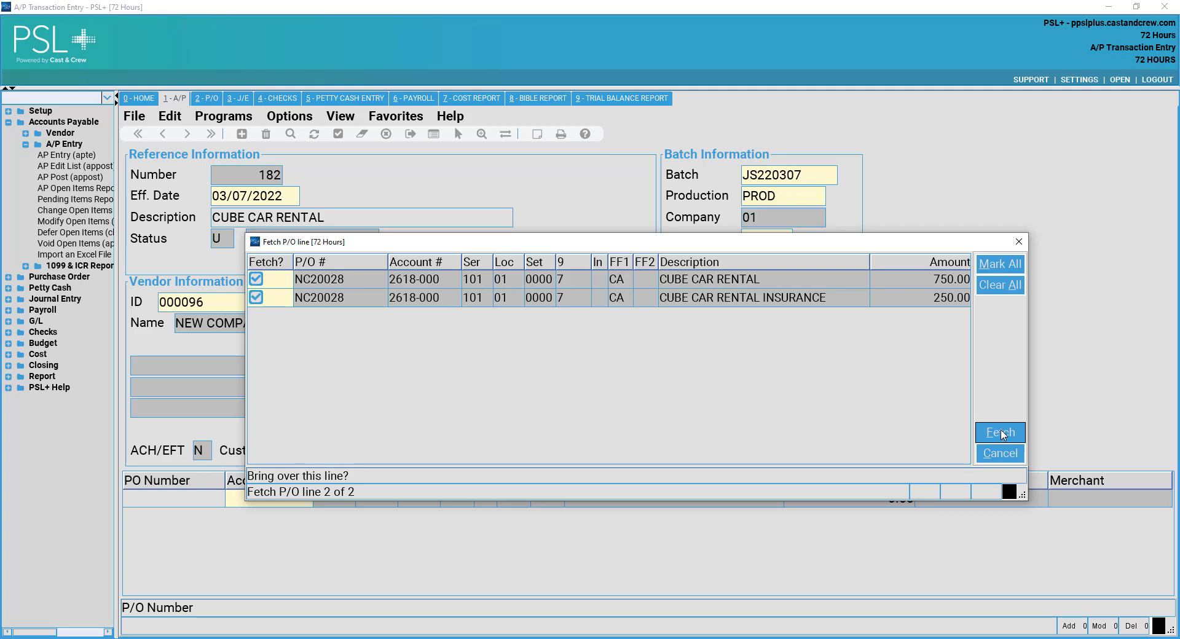
pyautogui.click(999, 431)
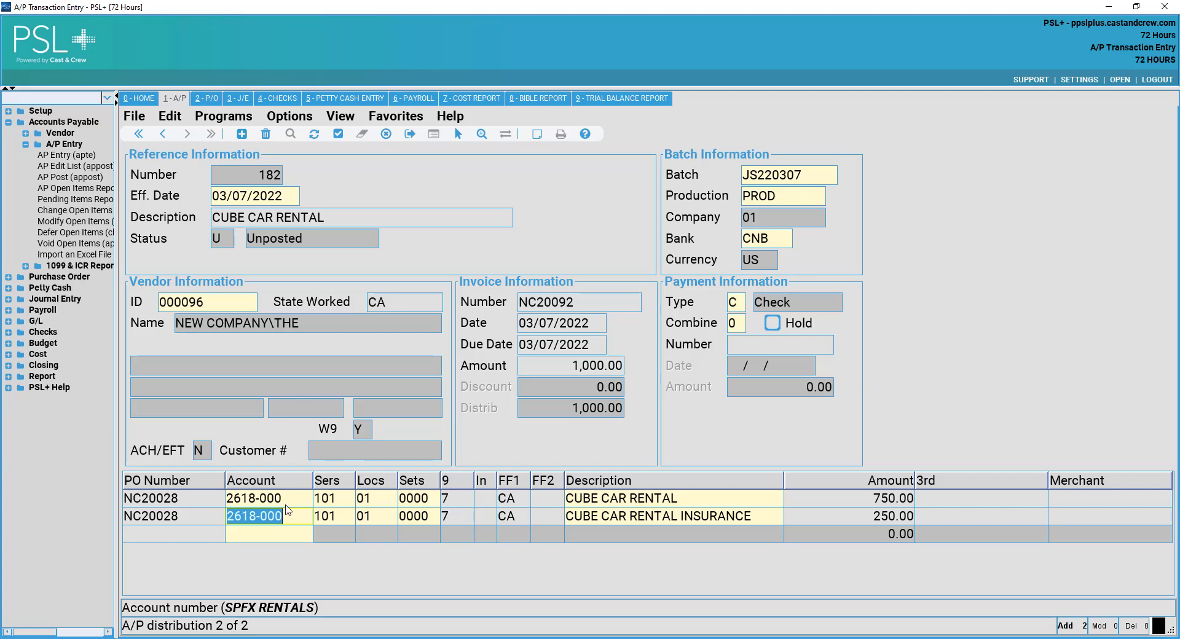
pyautogui.click(254, 498)
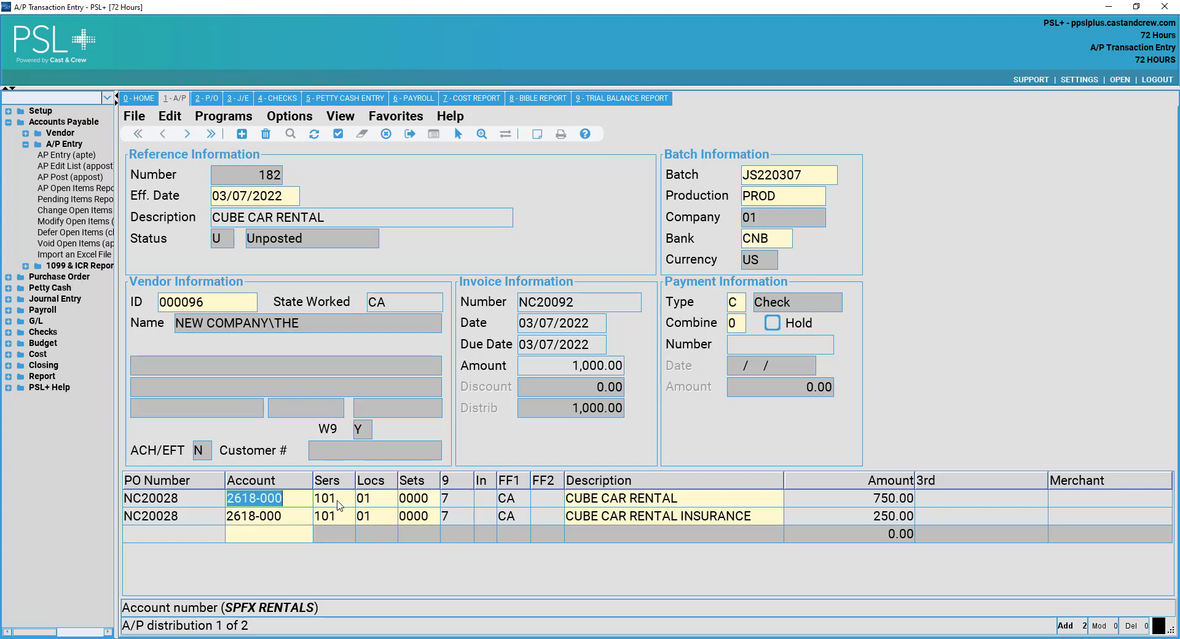
pyautogui.click(656, 516)
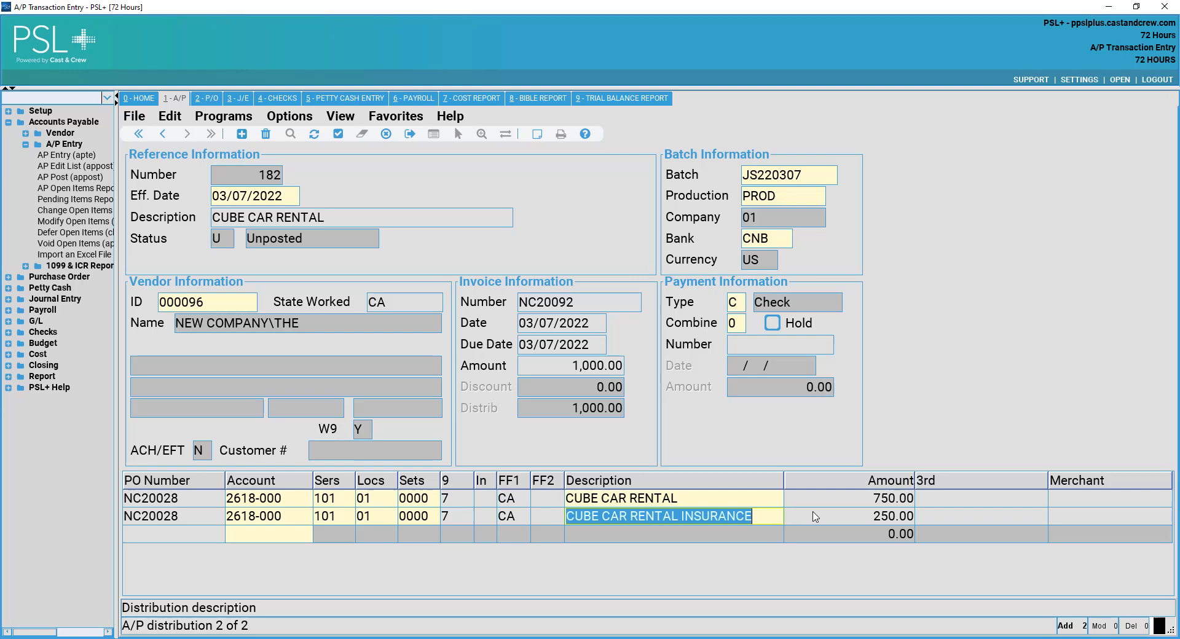
pyautogui.click(621, 497)
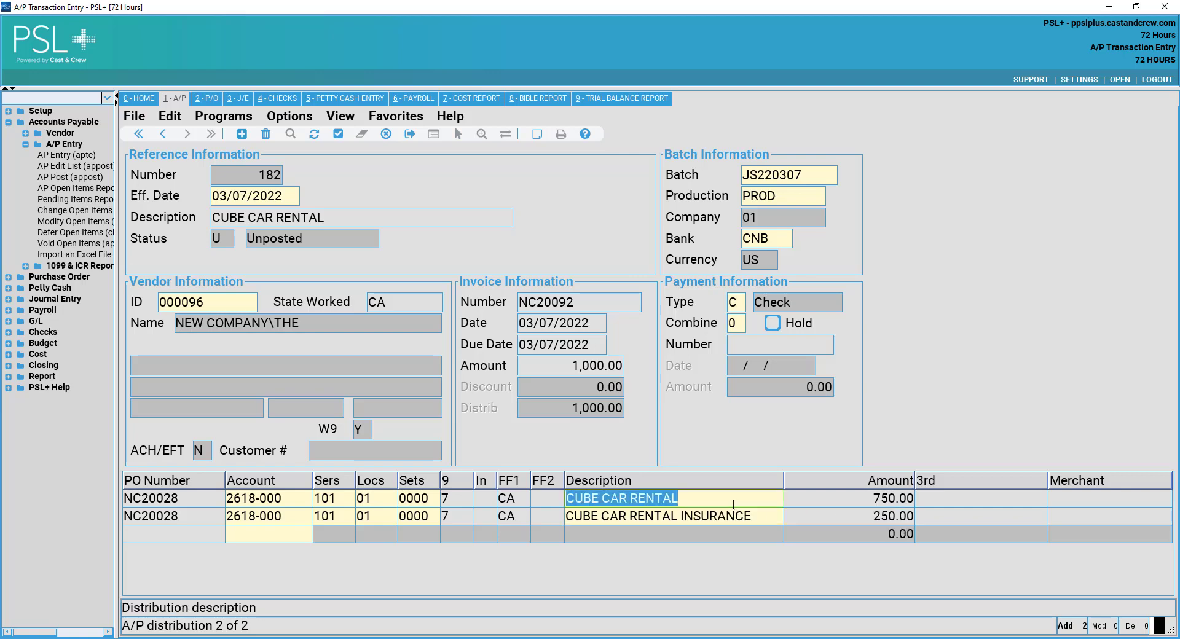
pyautogui.click(657, 515)
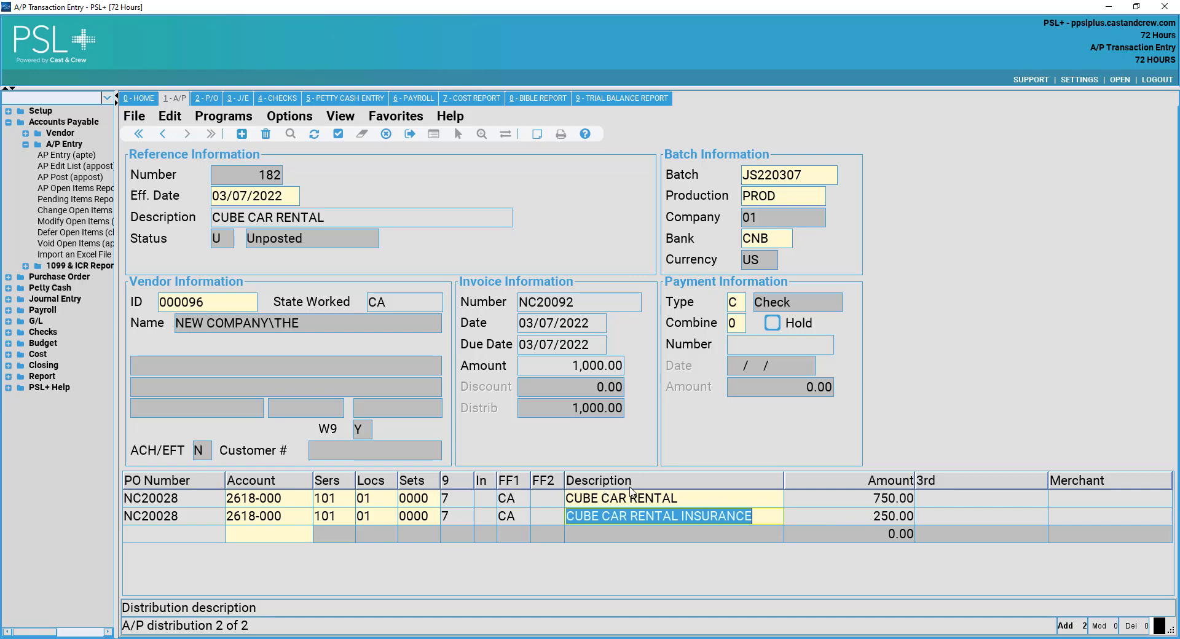
pyautogui.click(620, 498)
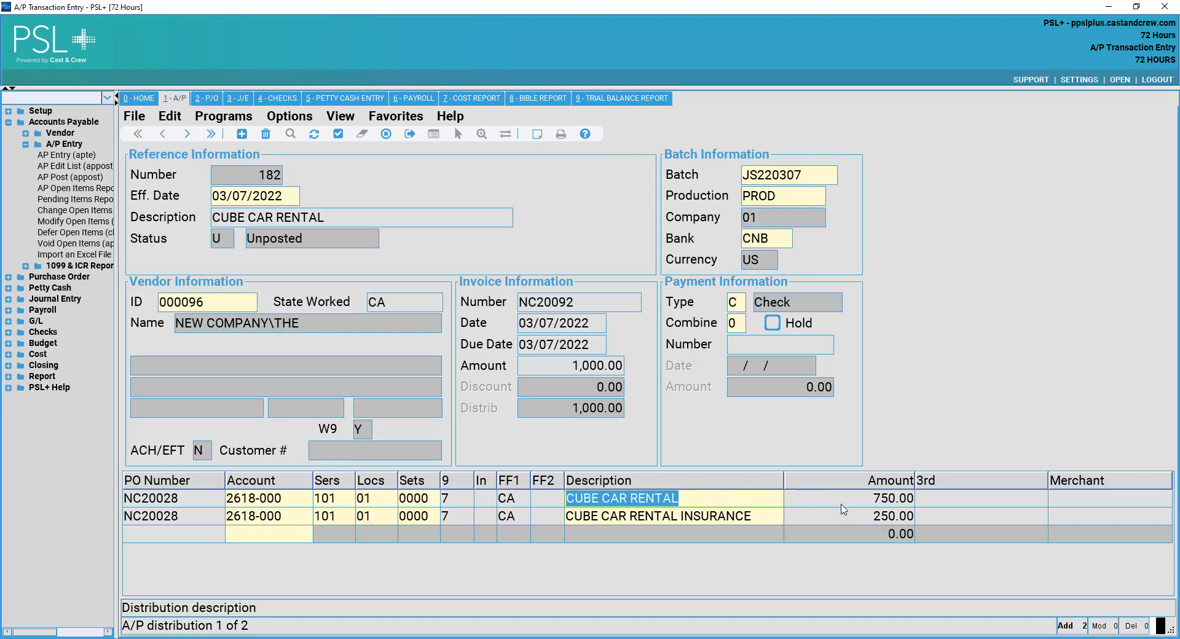
pyautogui.moveTo(657, 409)
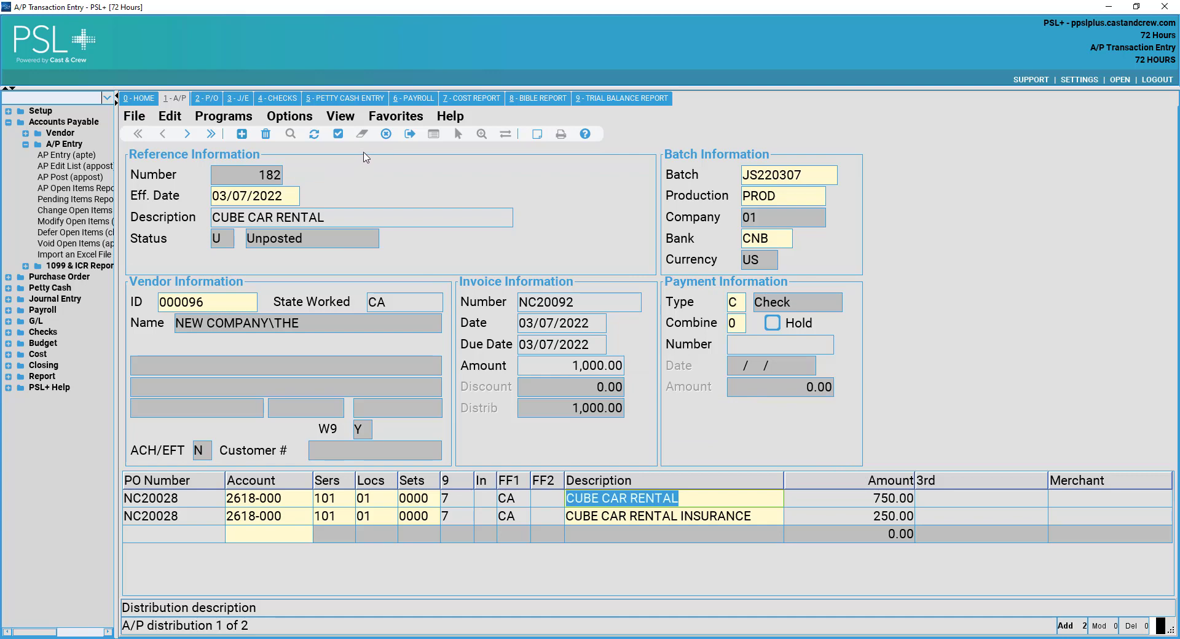
pyautogui.moveTo(359, 154)
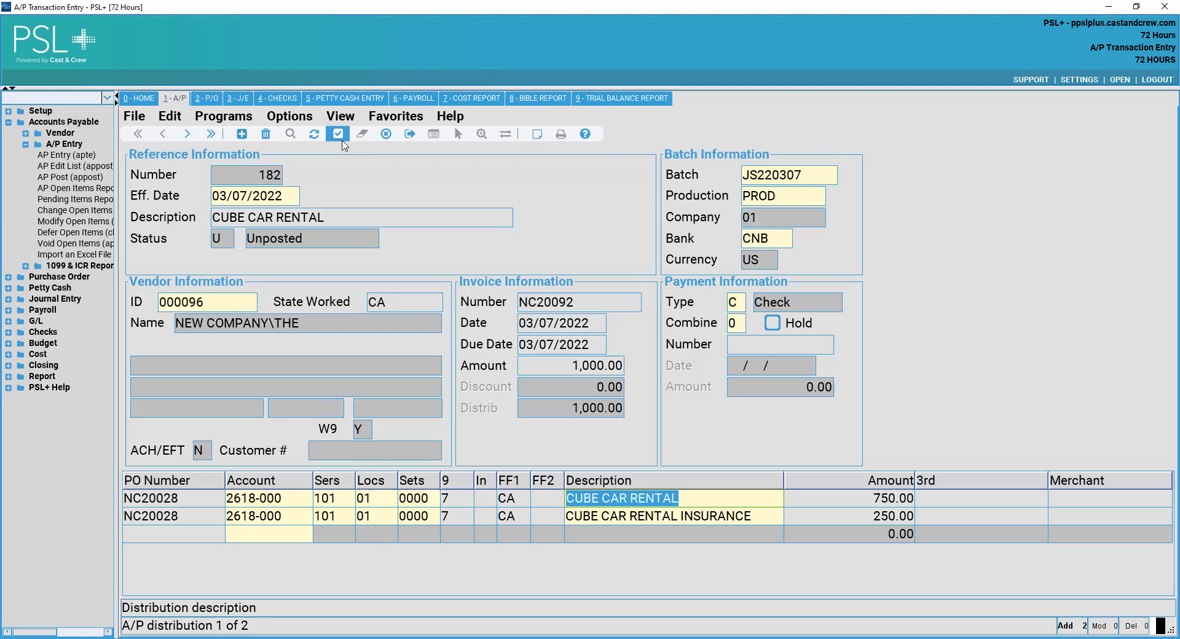
pyautogui.moveTo(337, 134)
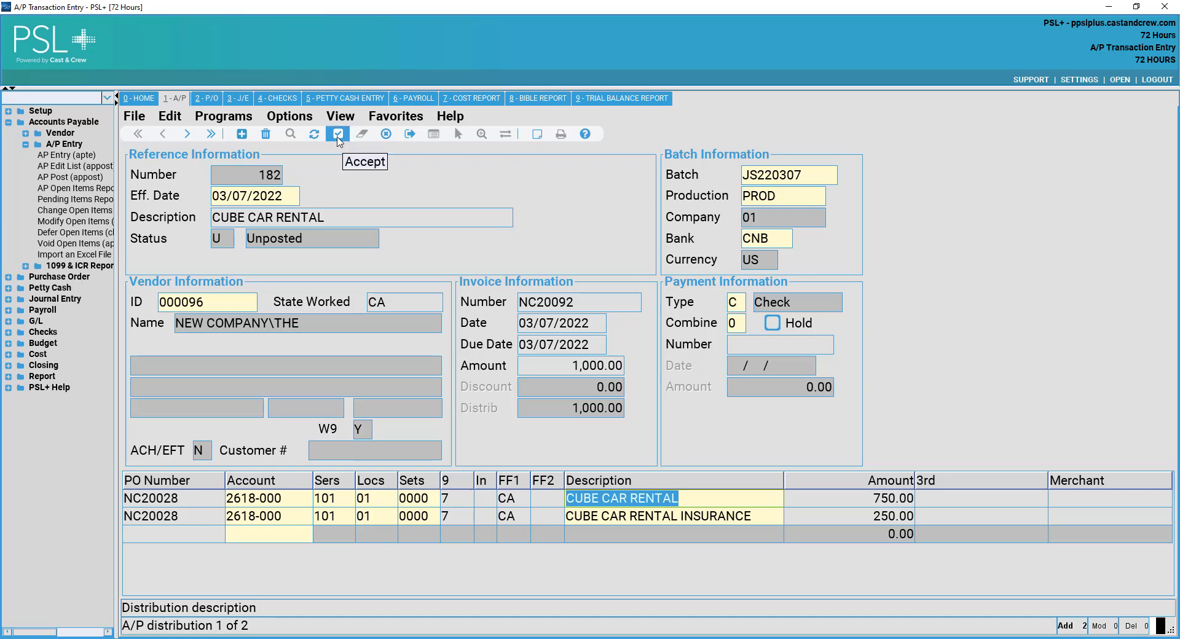